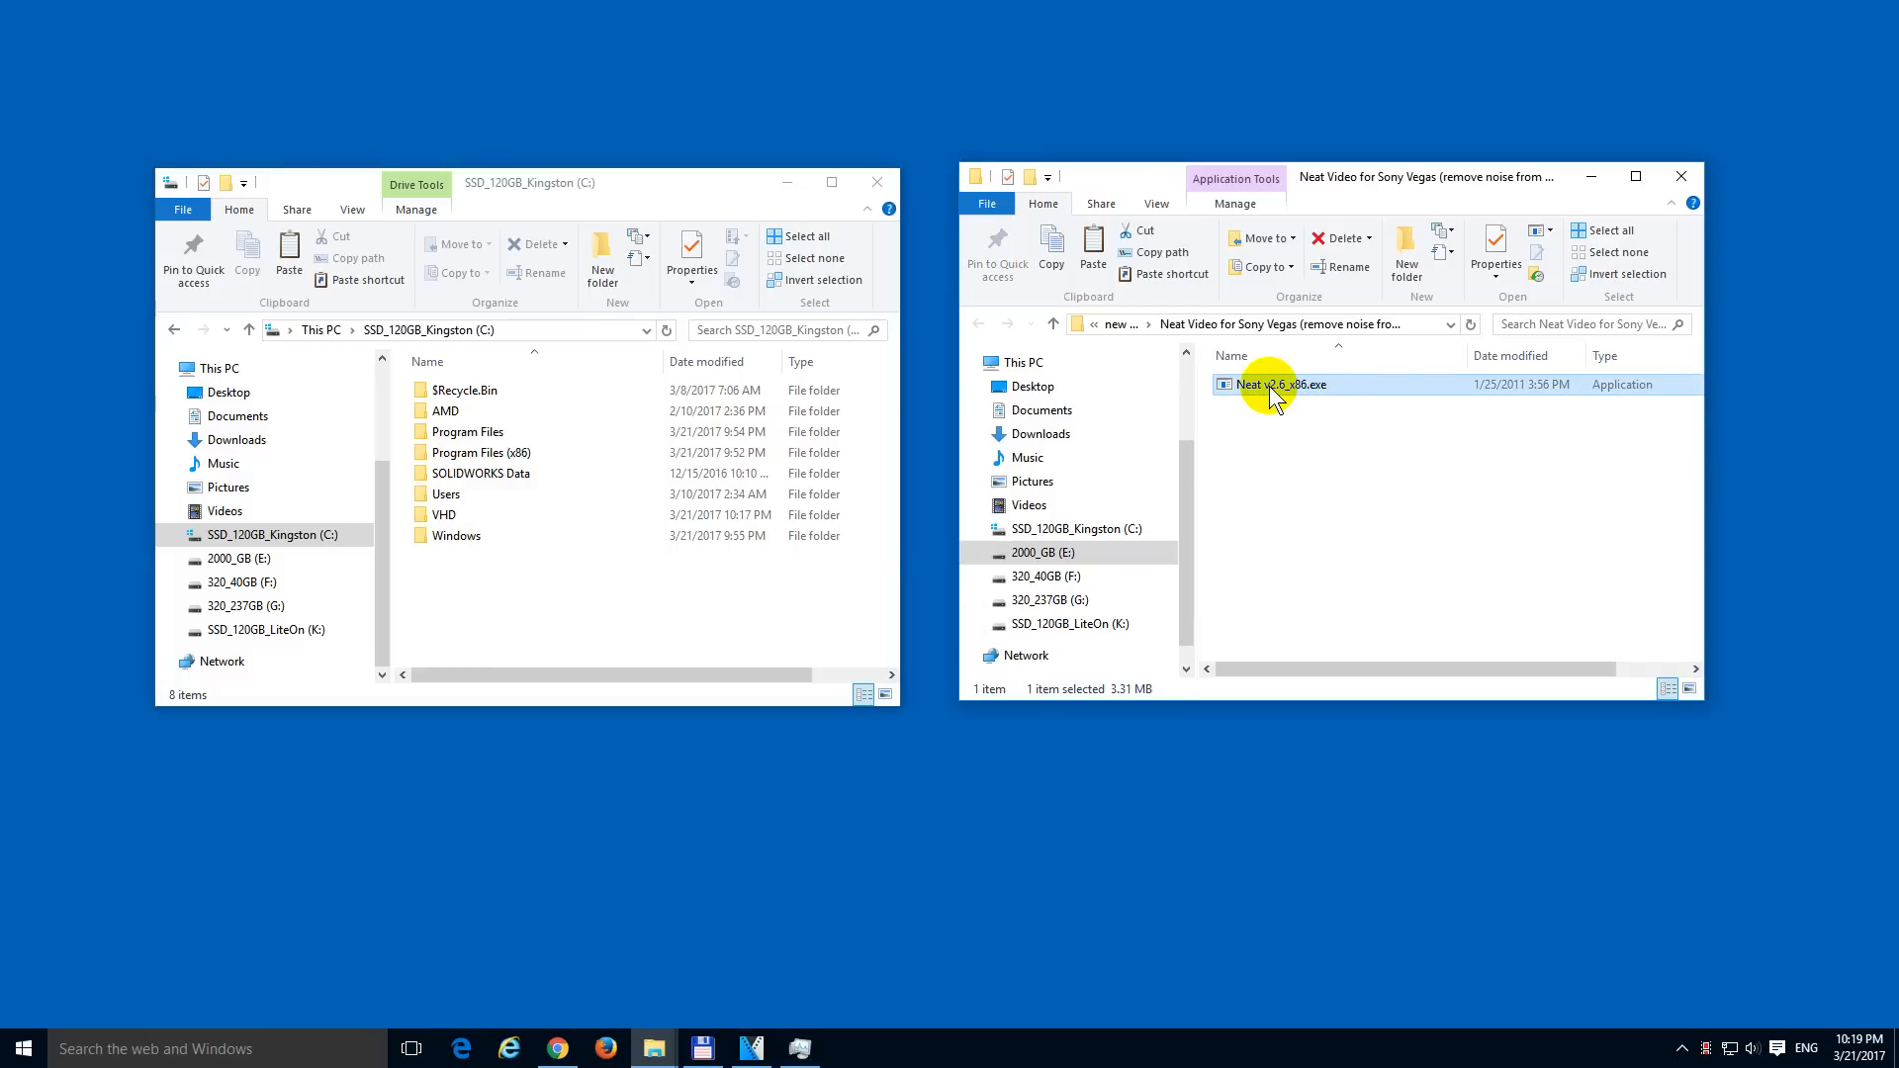
Step: Try running the original Neat installer twice, dismissing the access error each time
double_click(1278, 384)
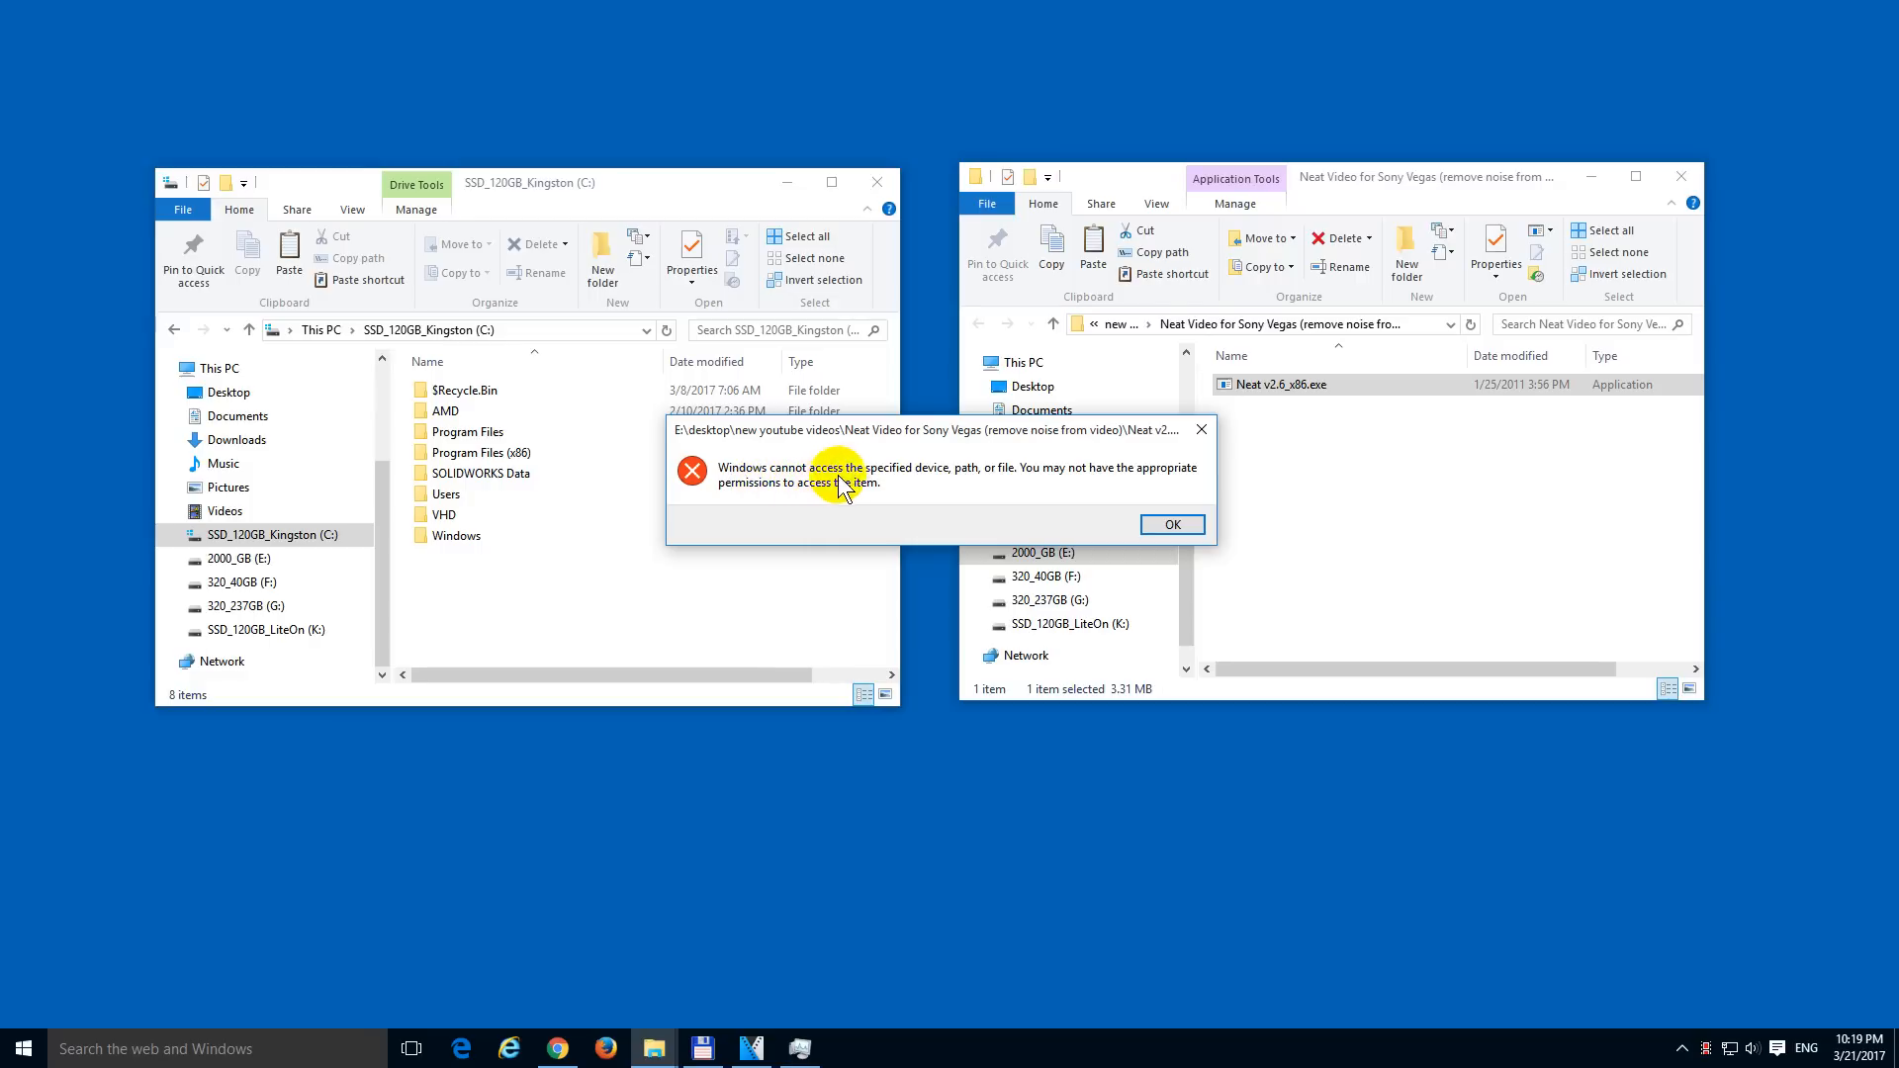
mouse_move(1000, 489)
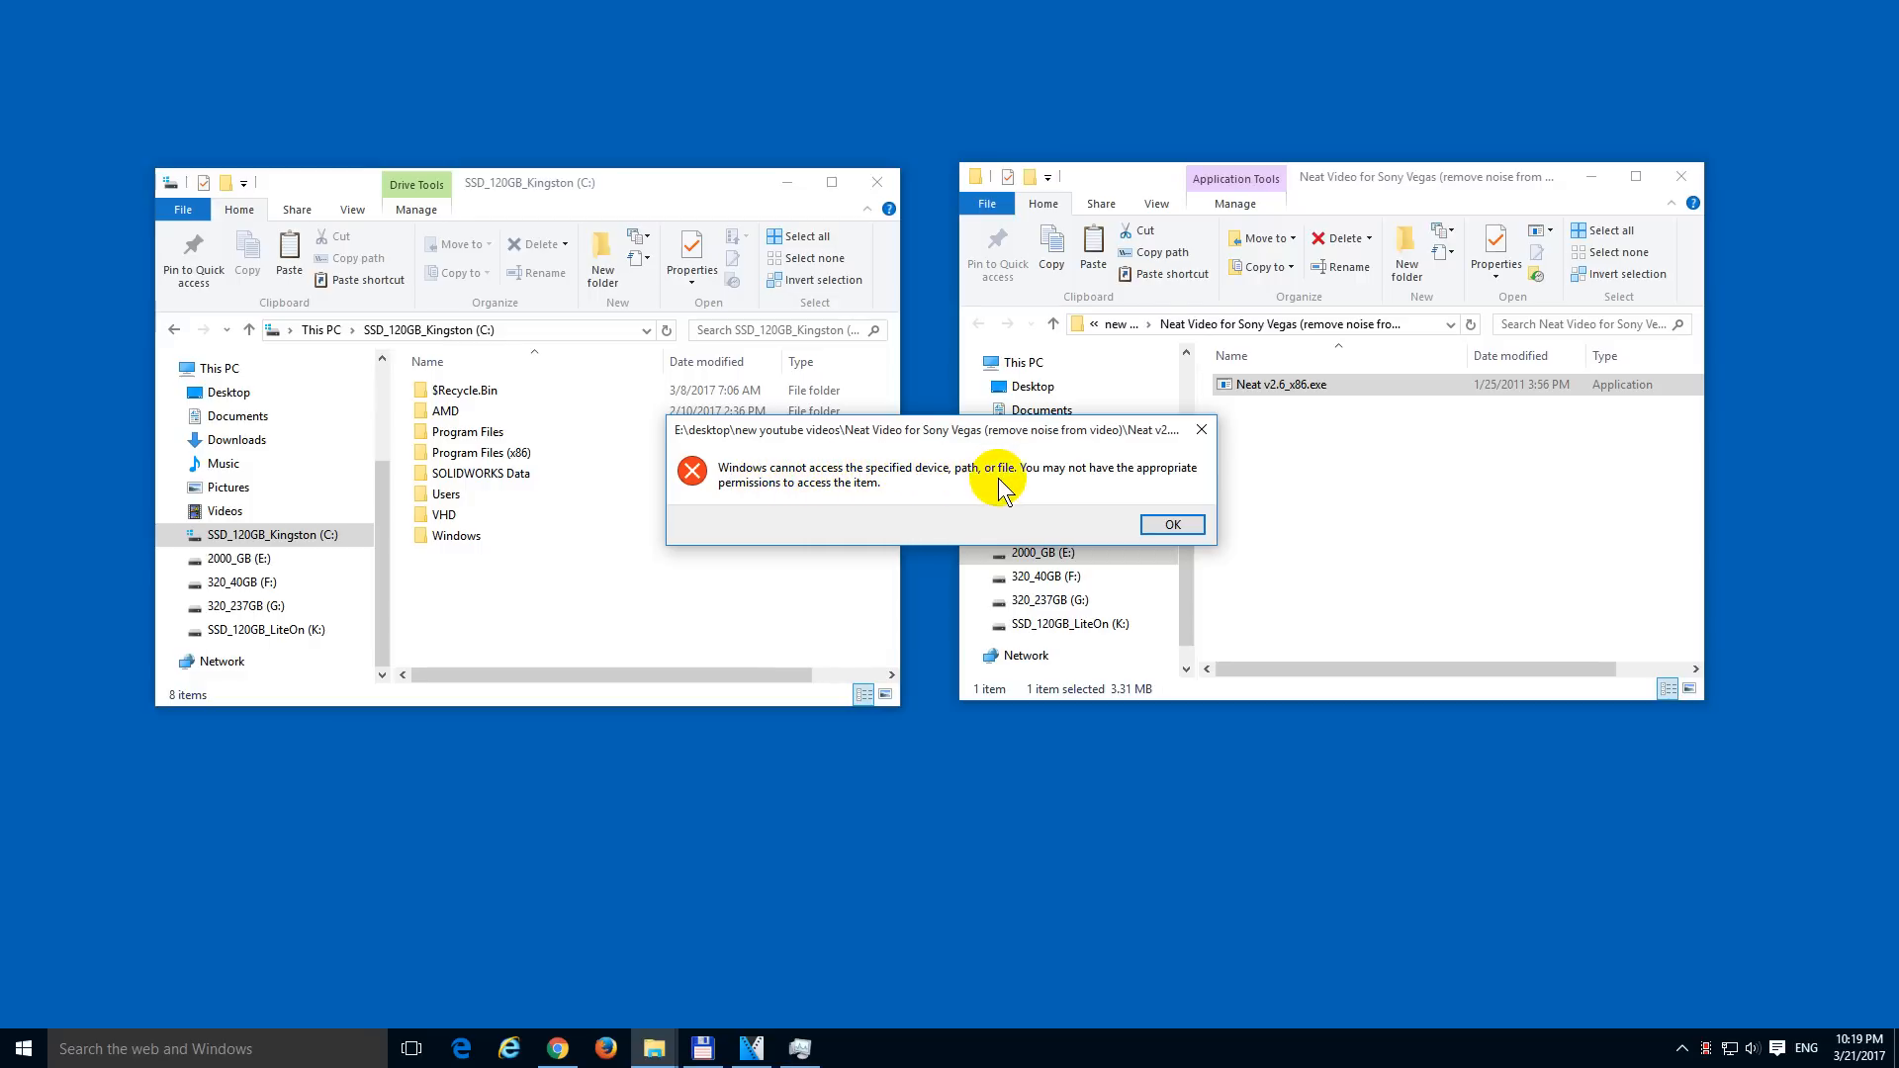
mouse_move(1096, 487)
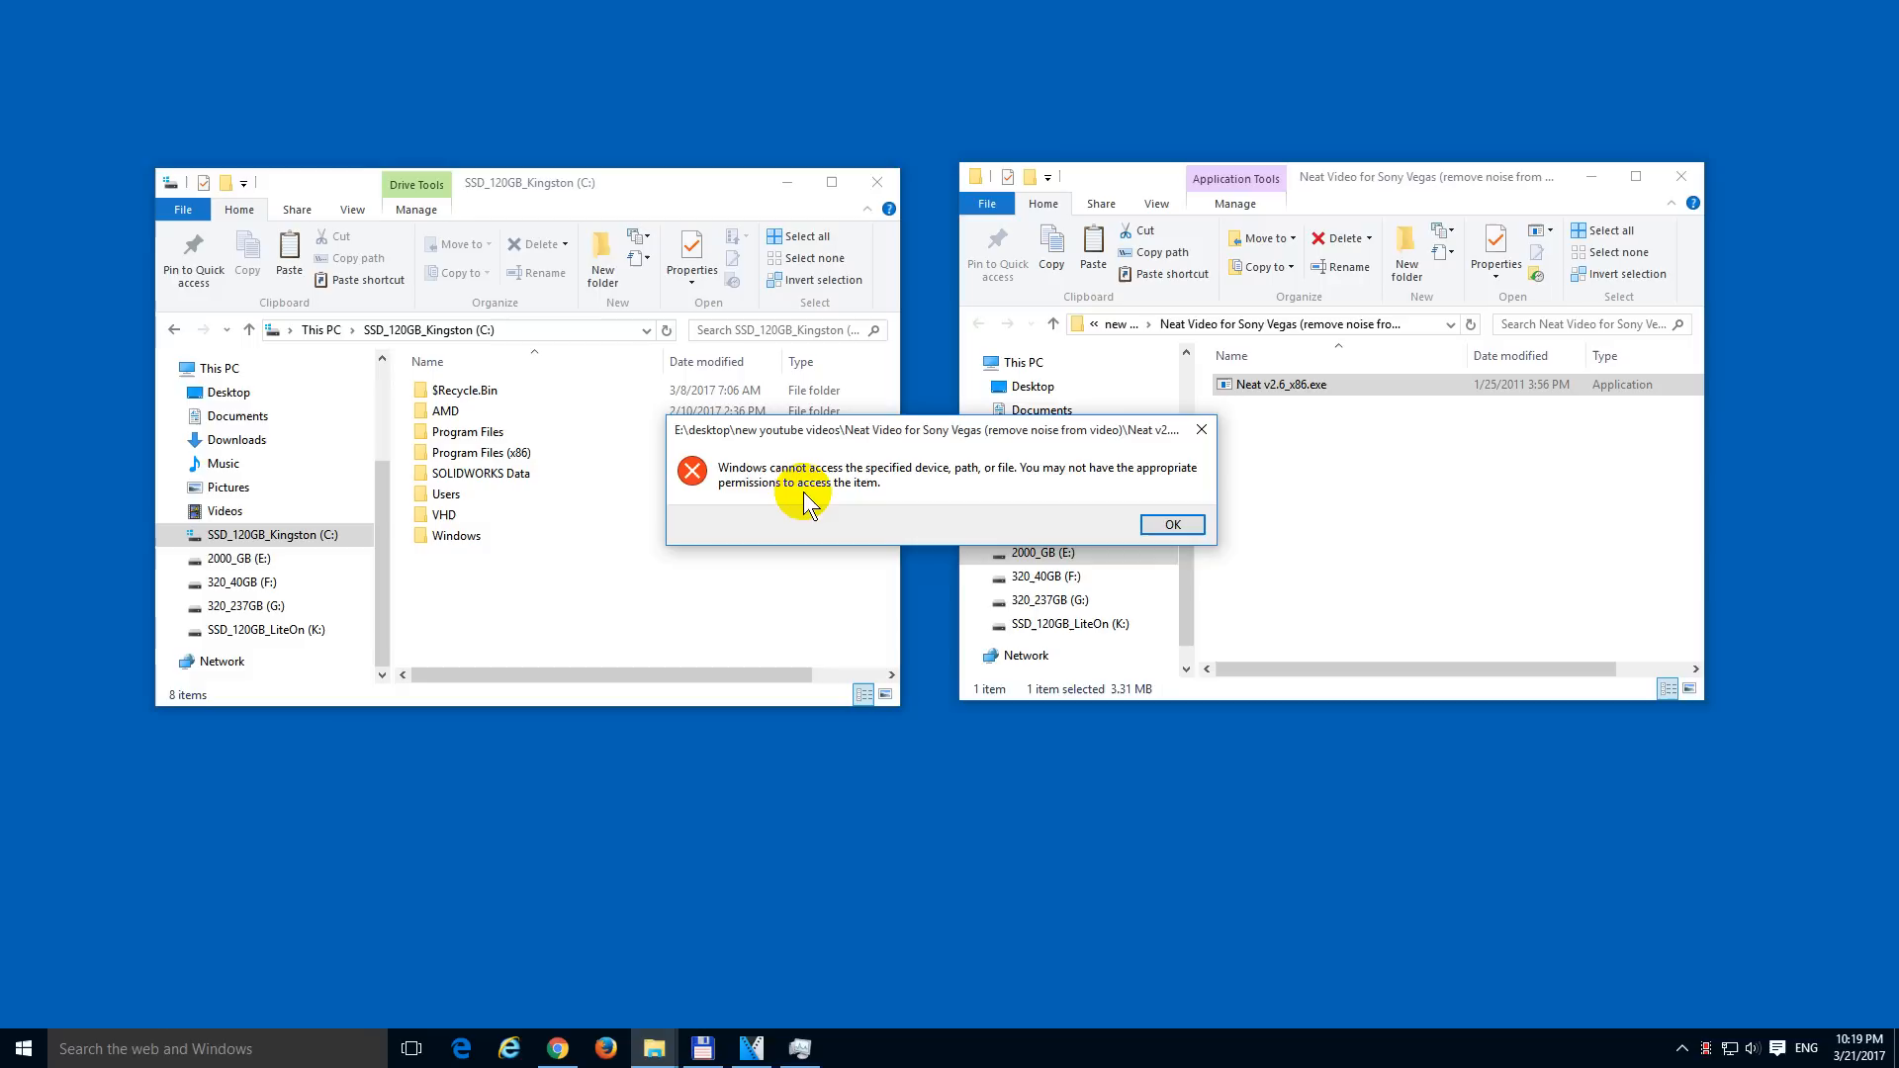
click(1169, 523)
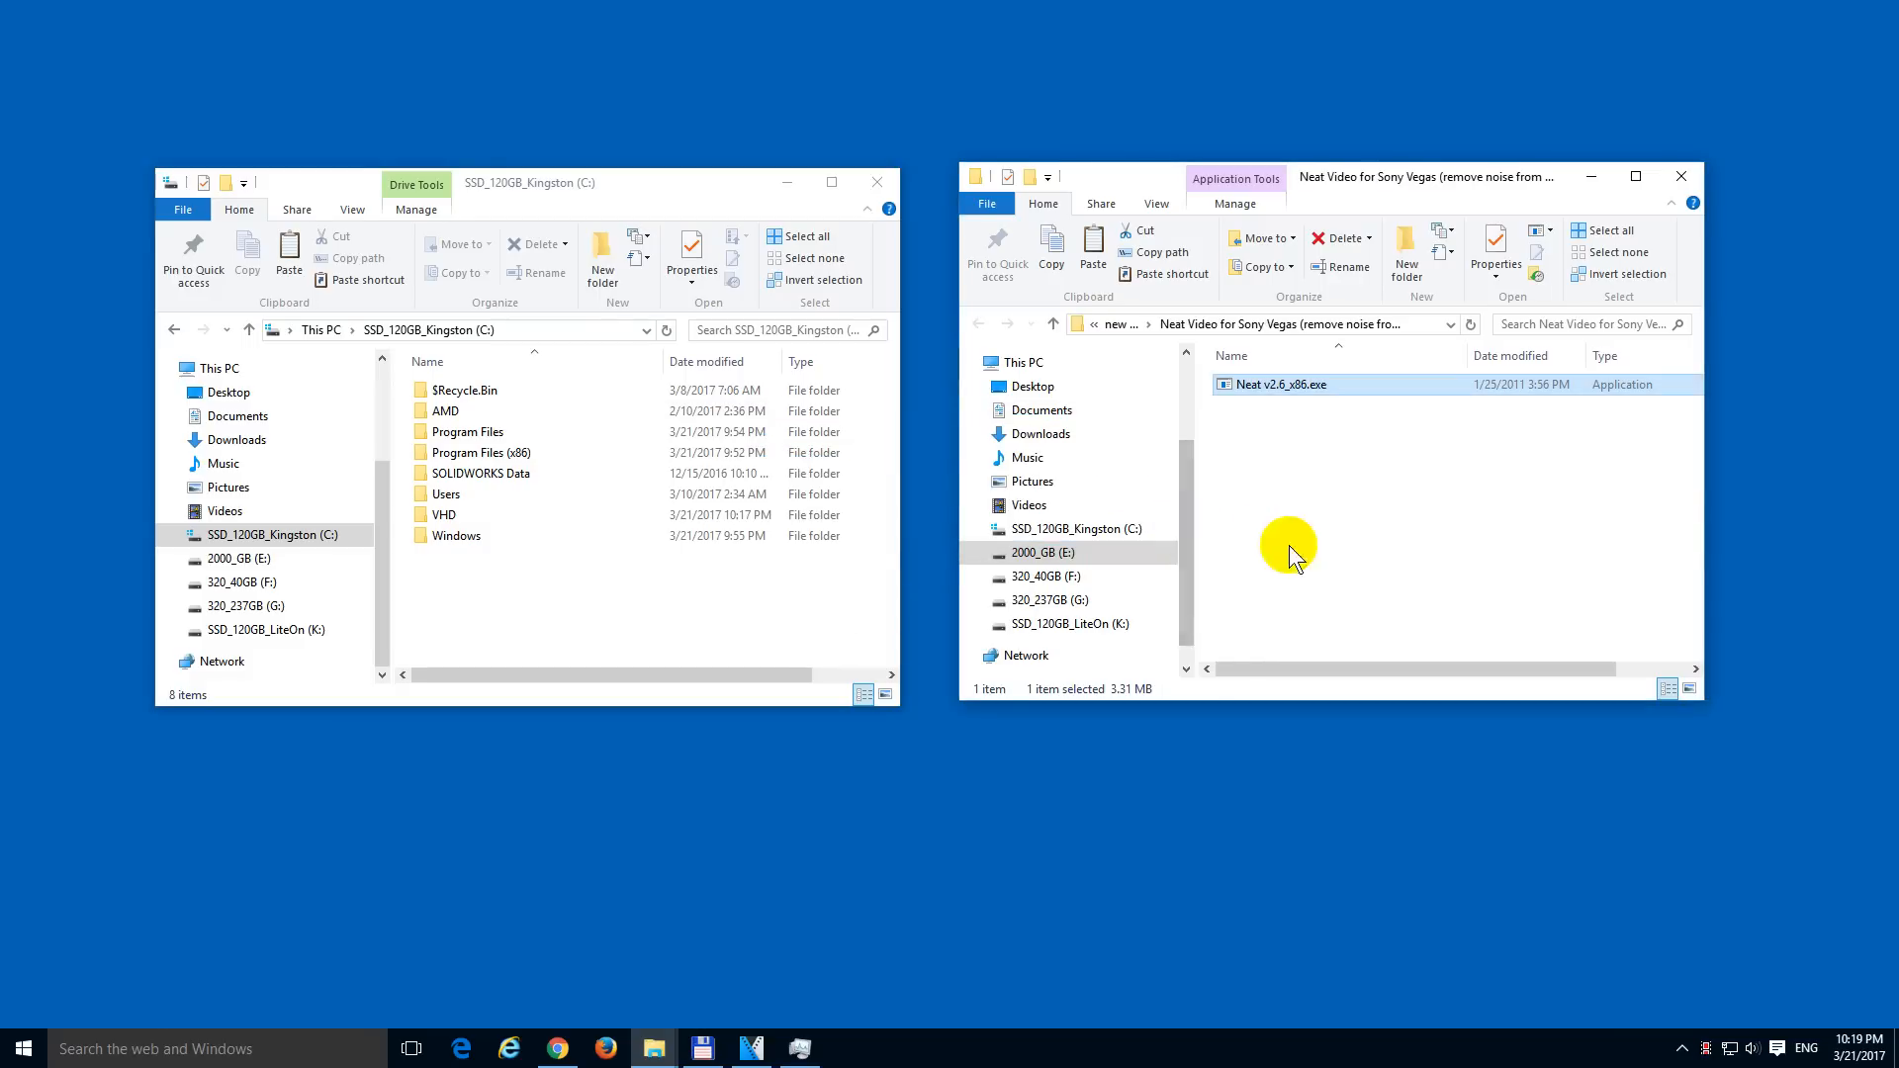
double_click(1278, 384)
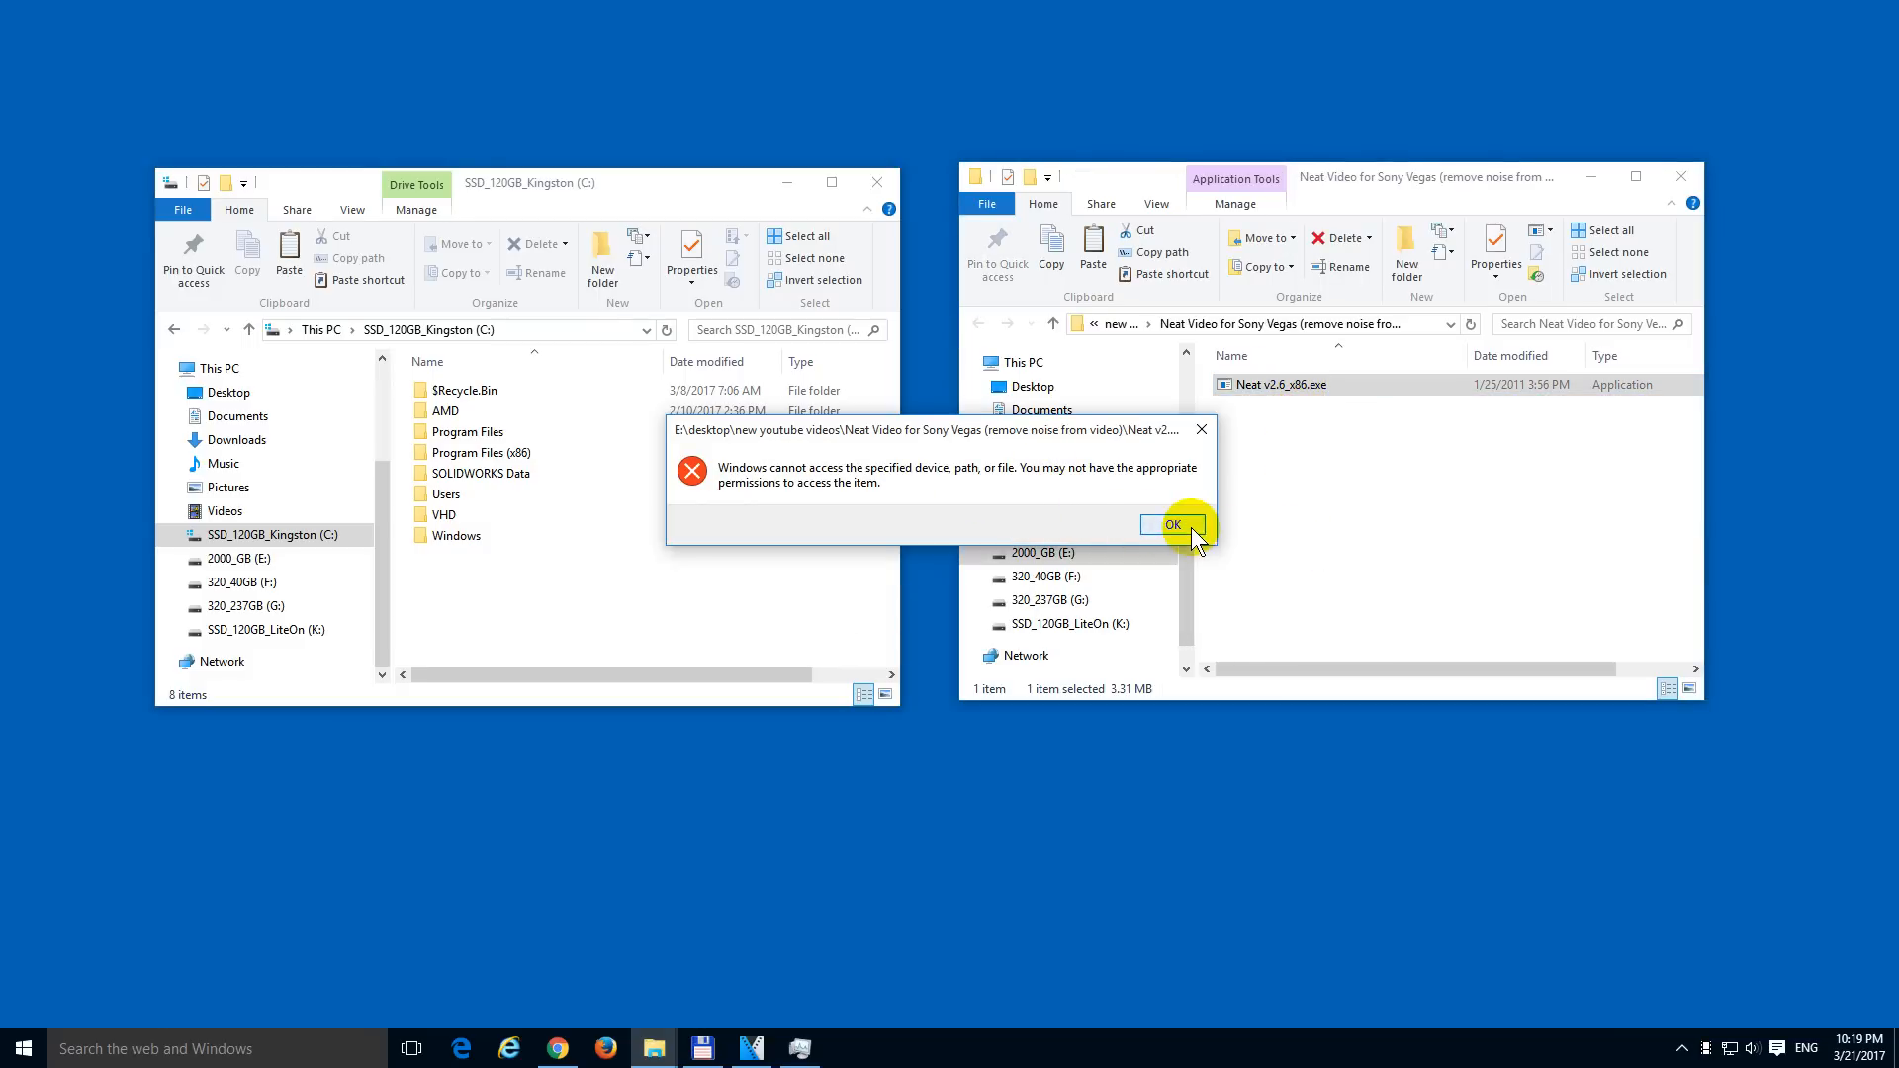
click(1170, 524)
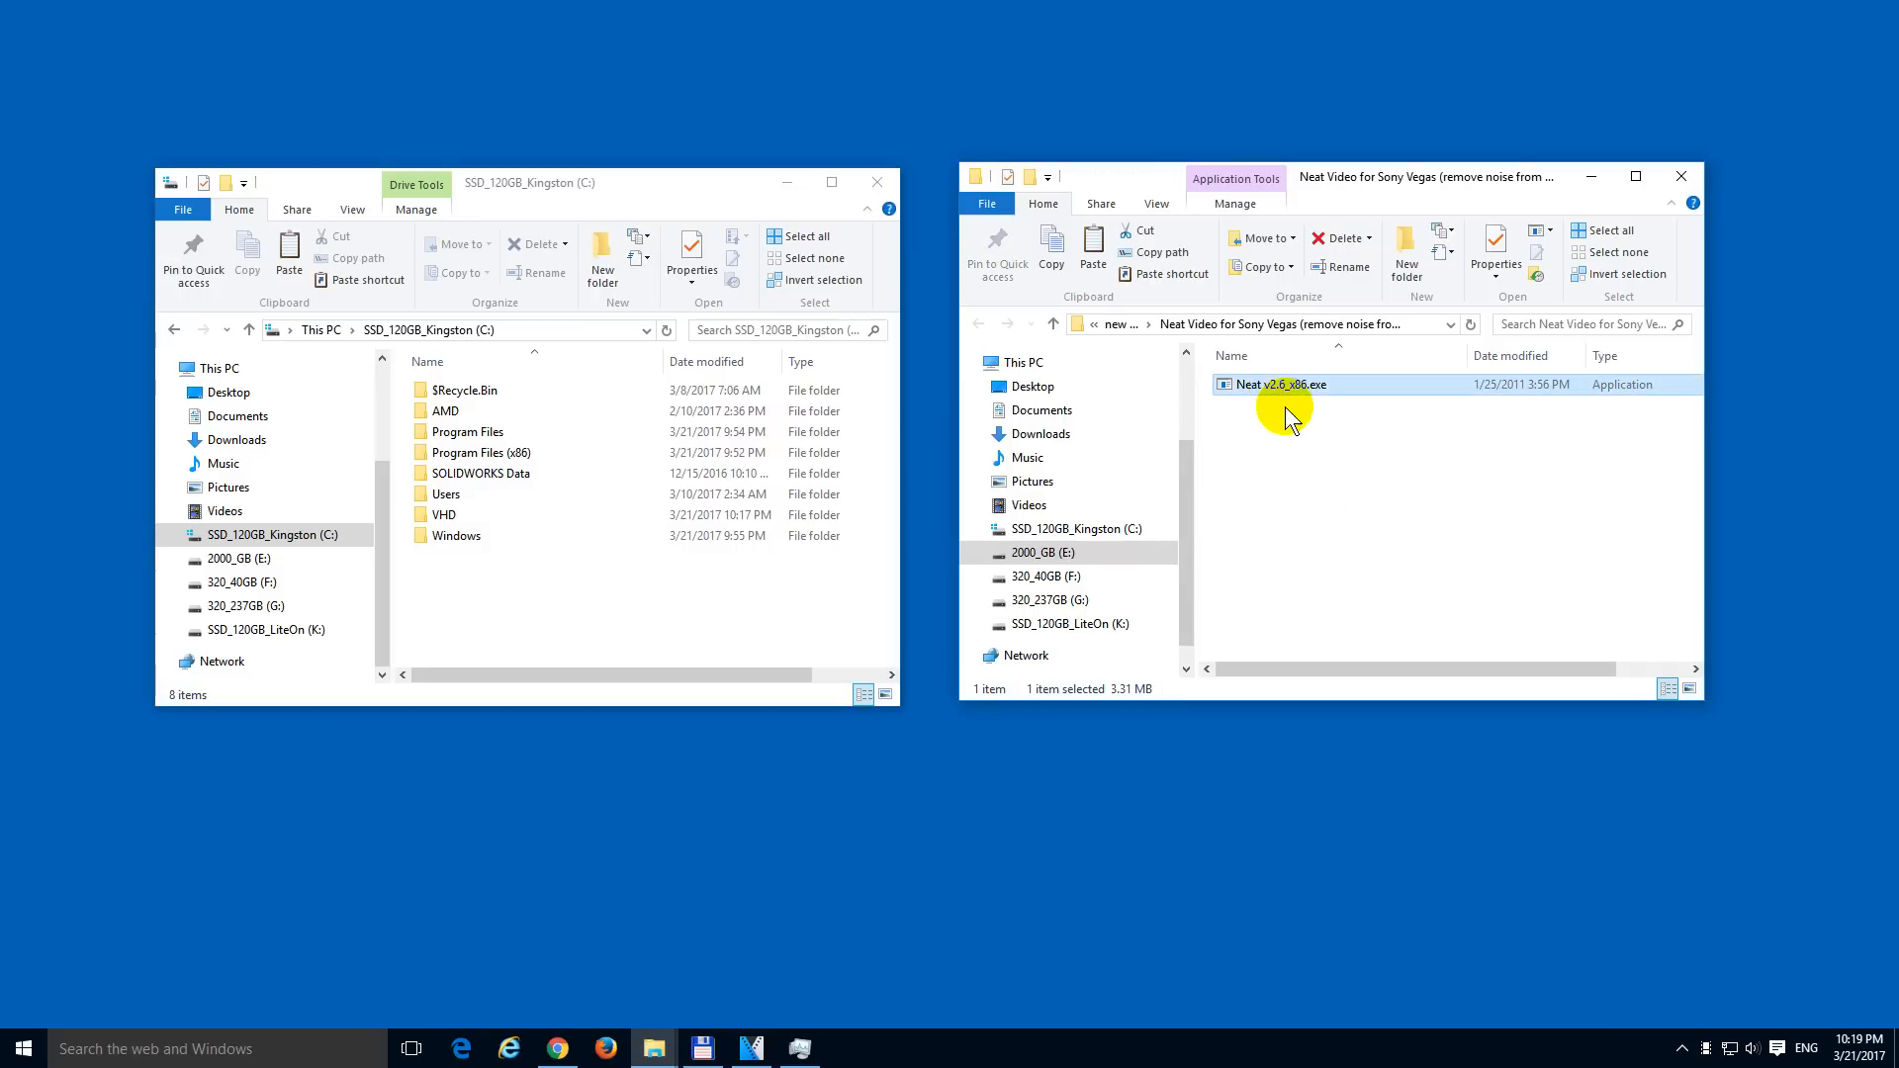
Step: Copy Neat v2.6_x86.exe to the C: drive with admin approval, launch it, and cancel setup
right_click(1272, 384)
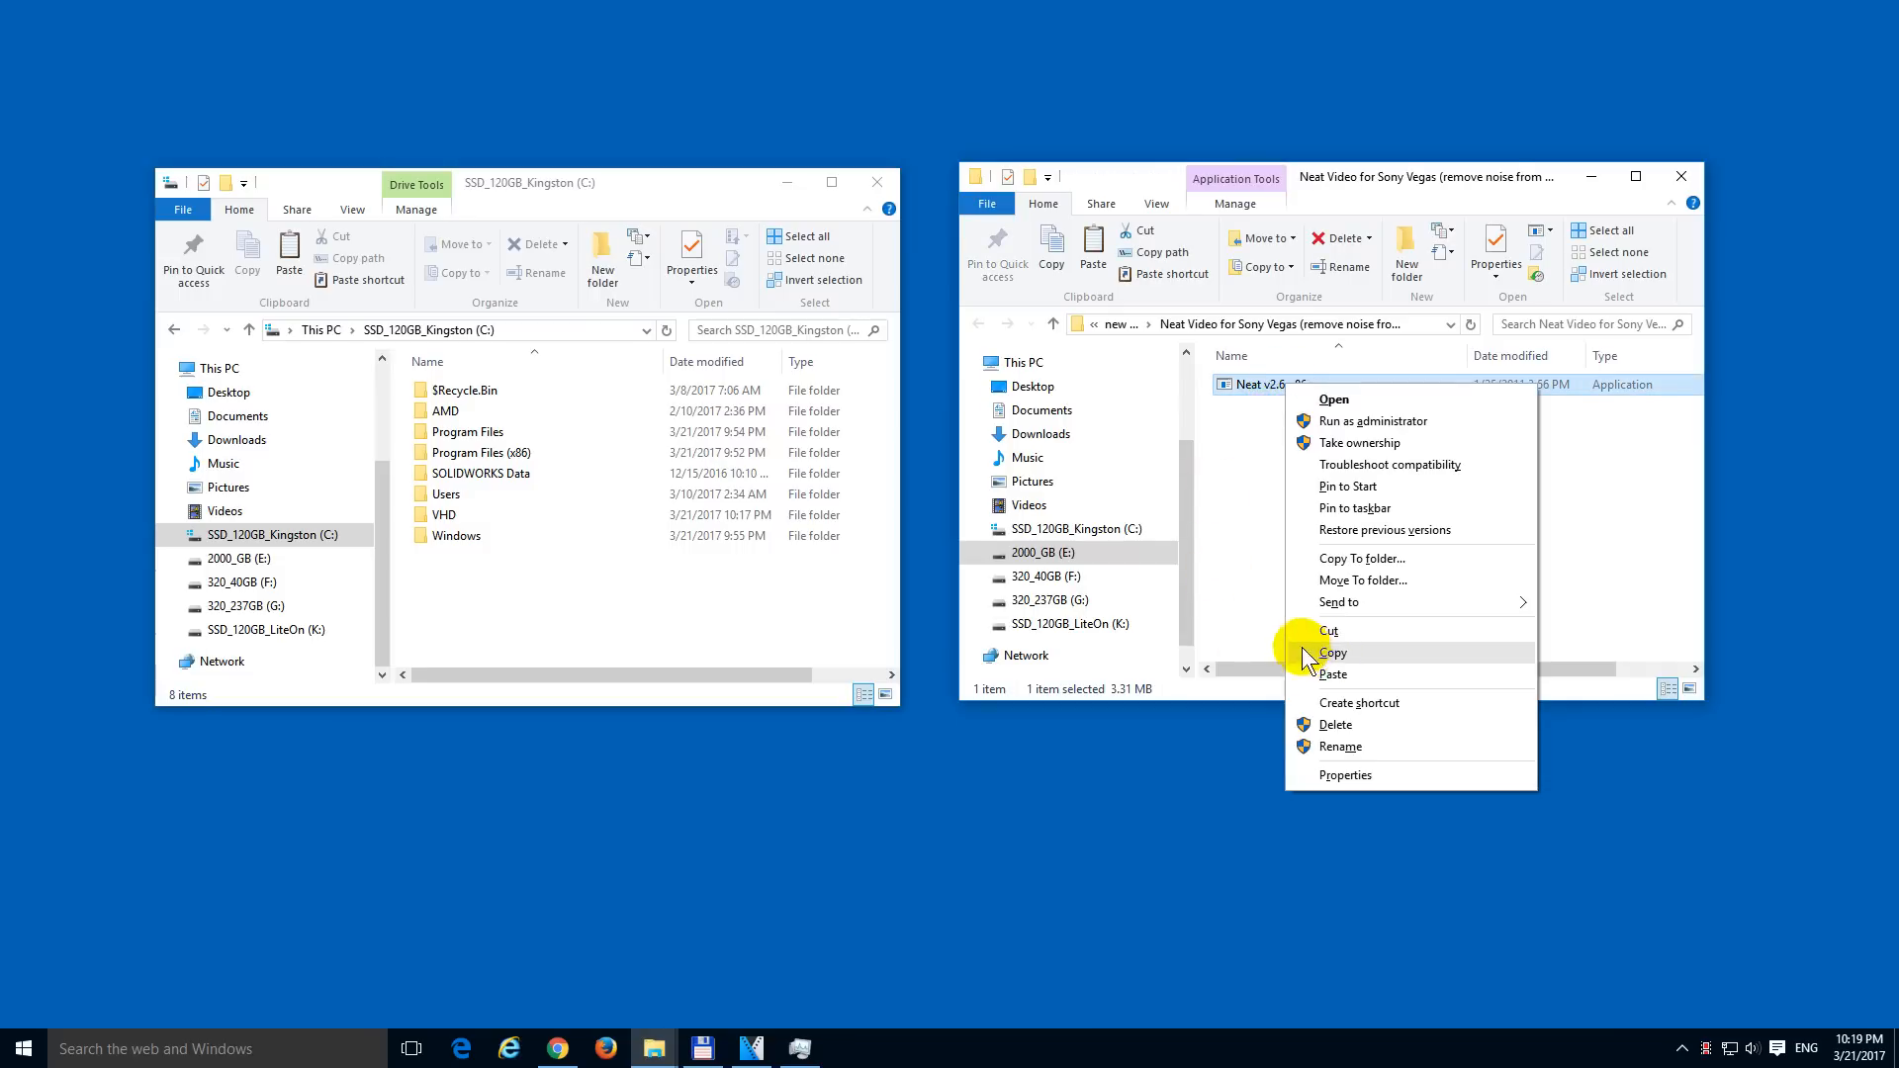
click(1333, 652)
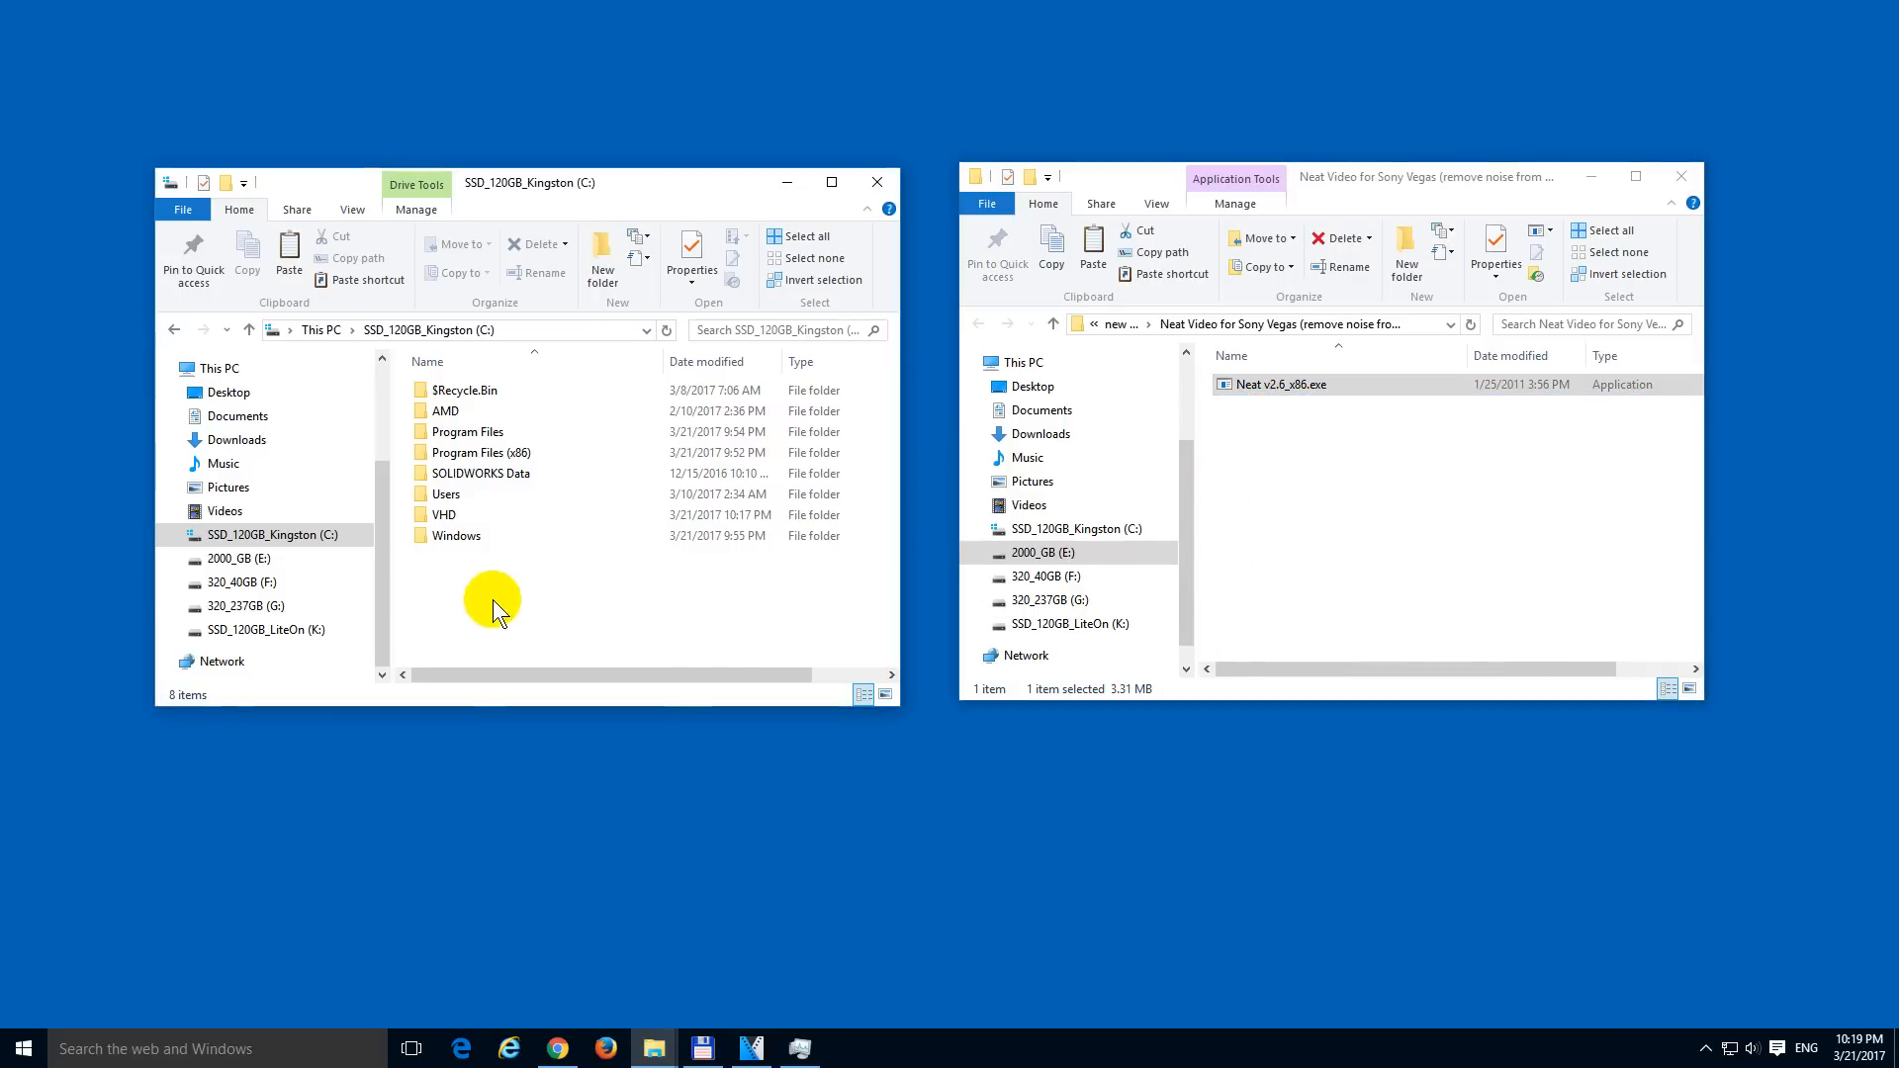
right_click(491, 603)
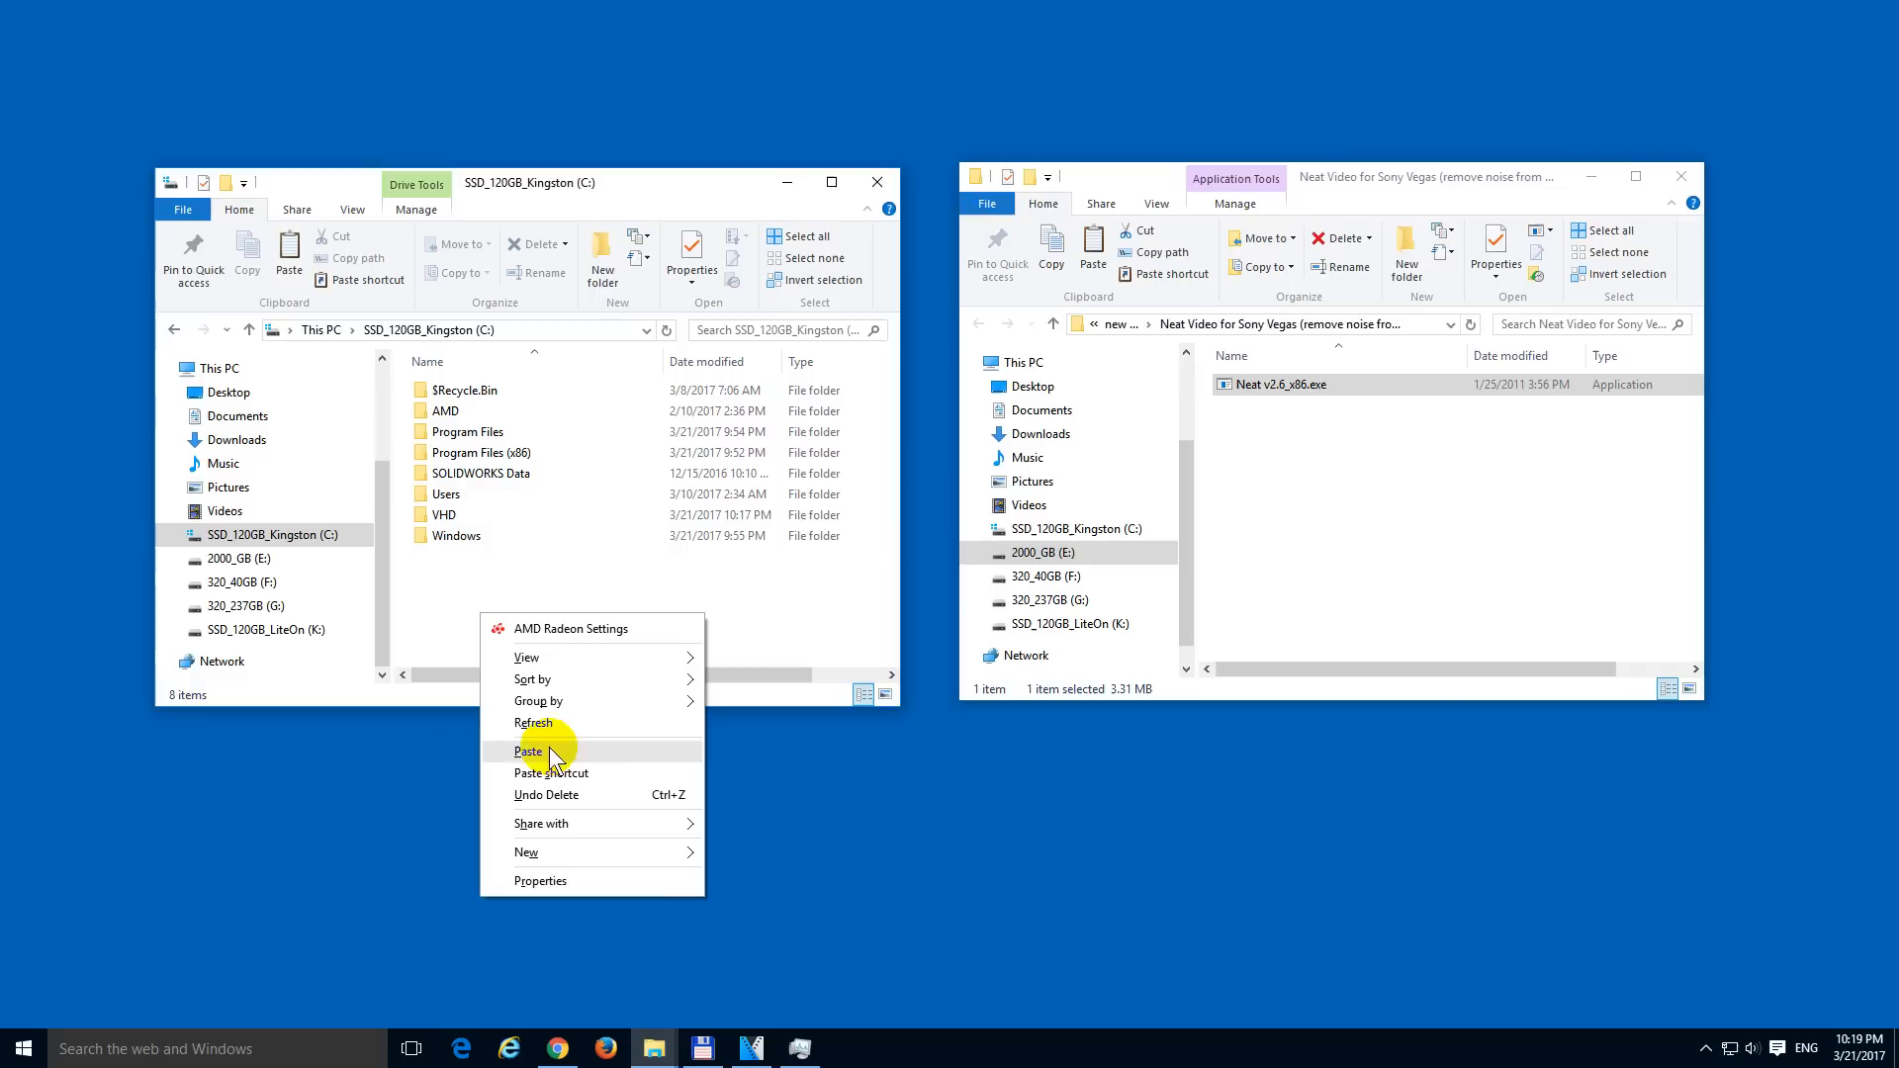
click(529, 750)
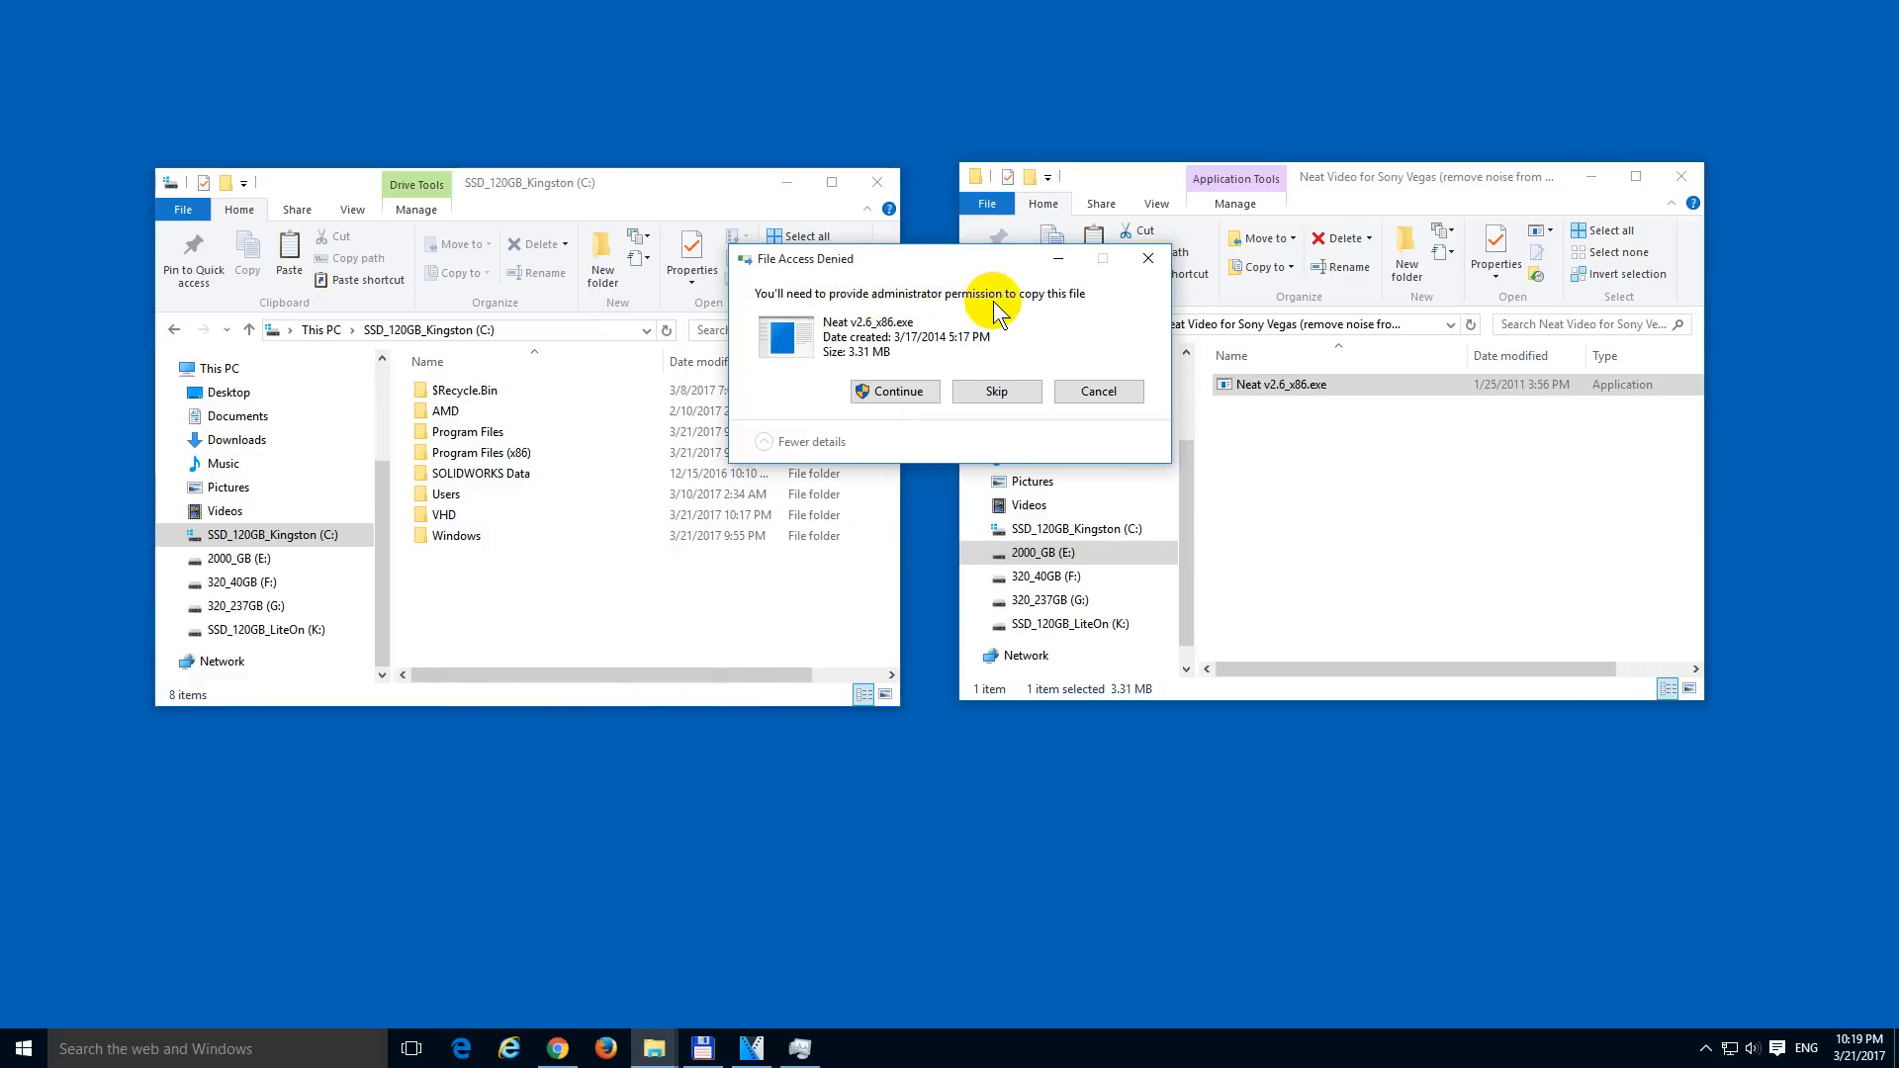
click(894, 390)
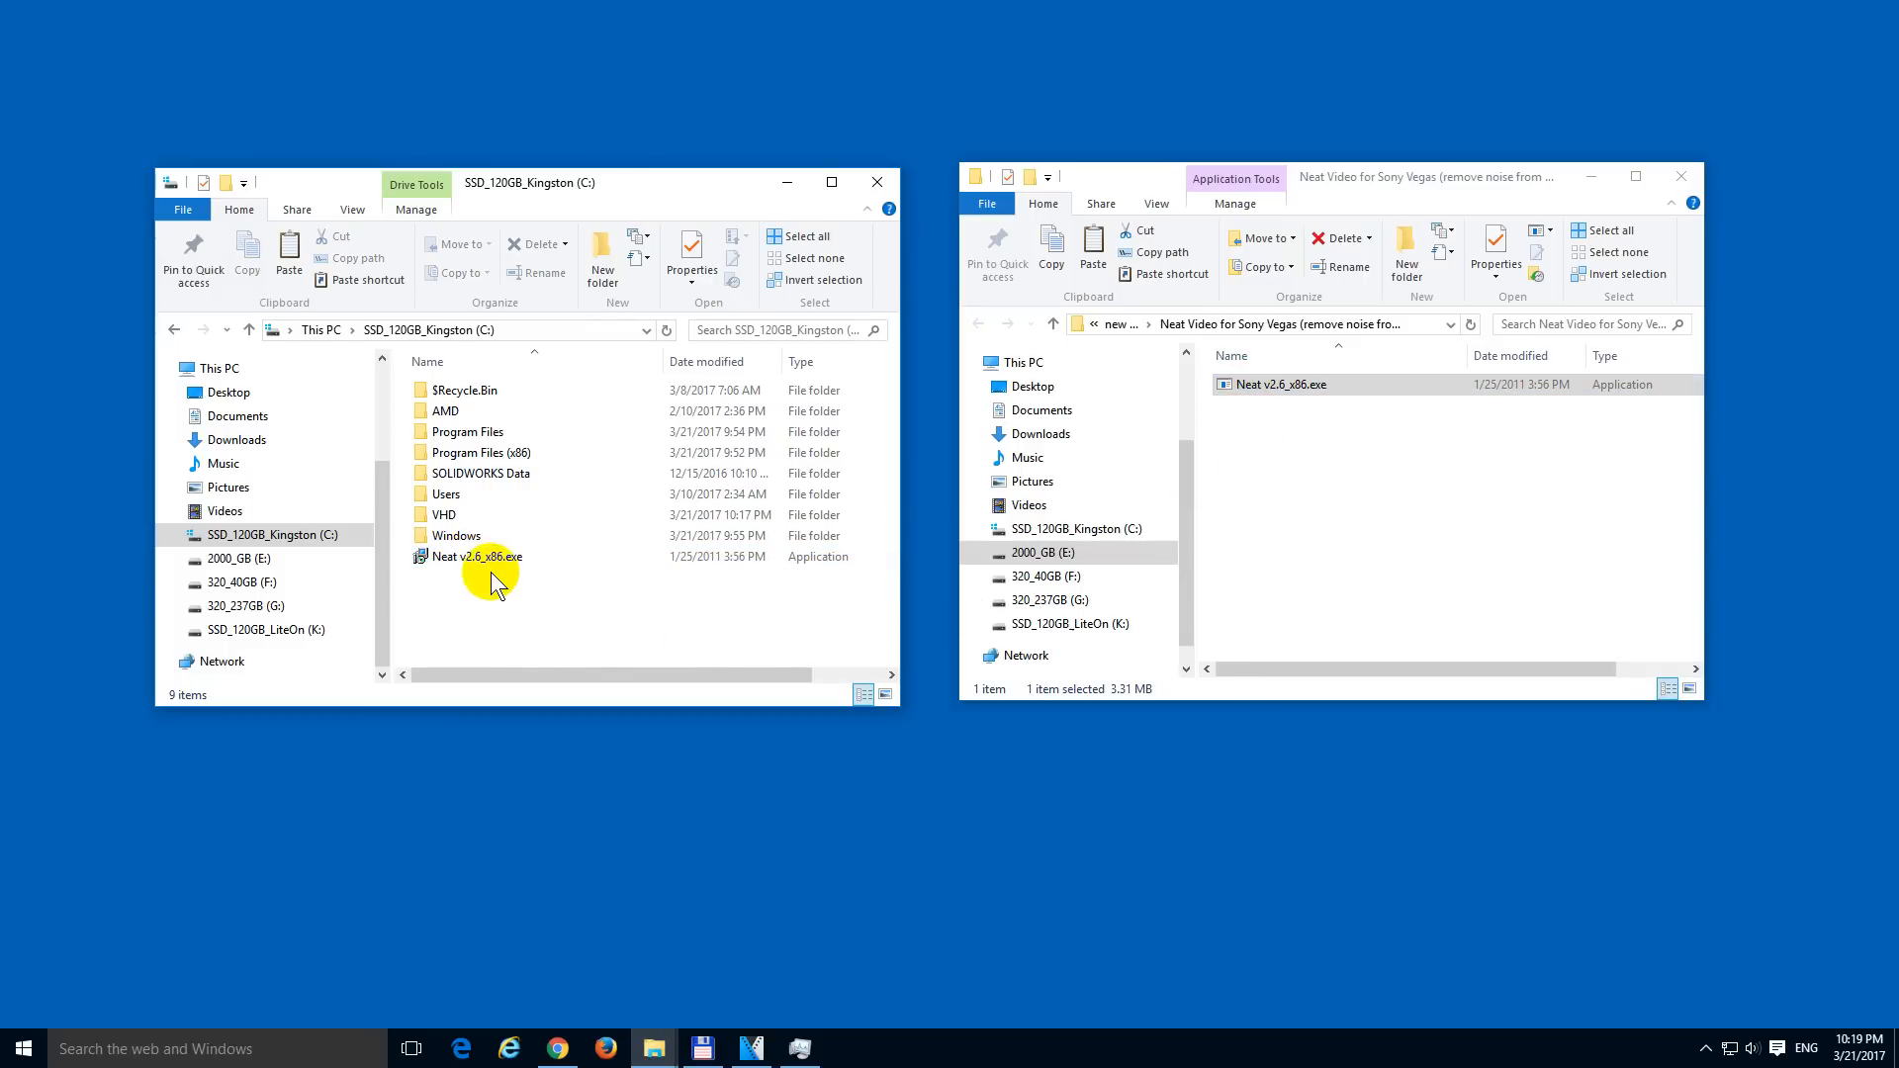
double_click(474, 556)
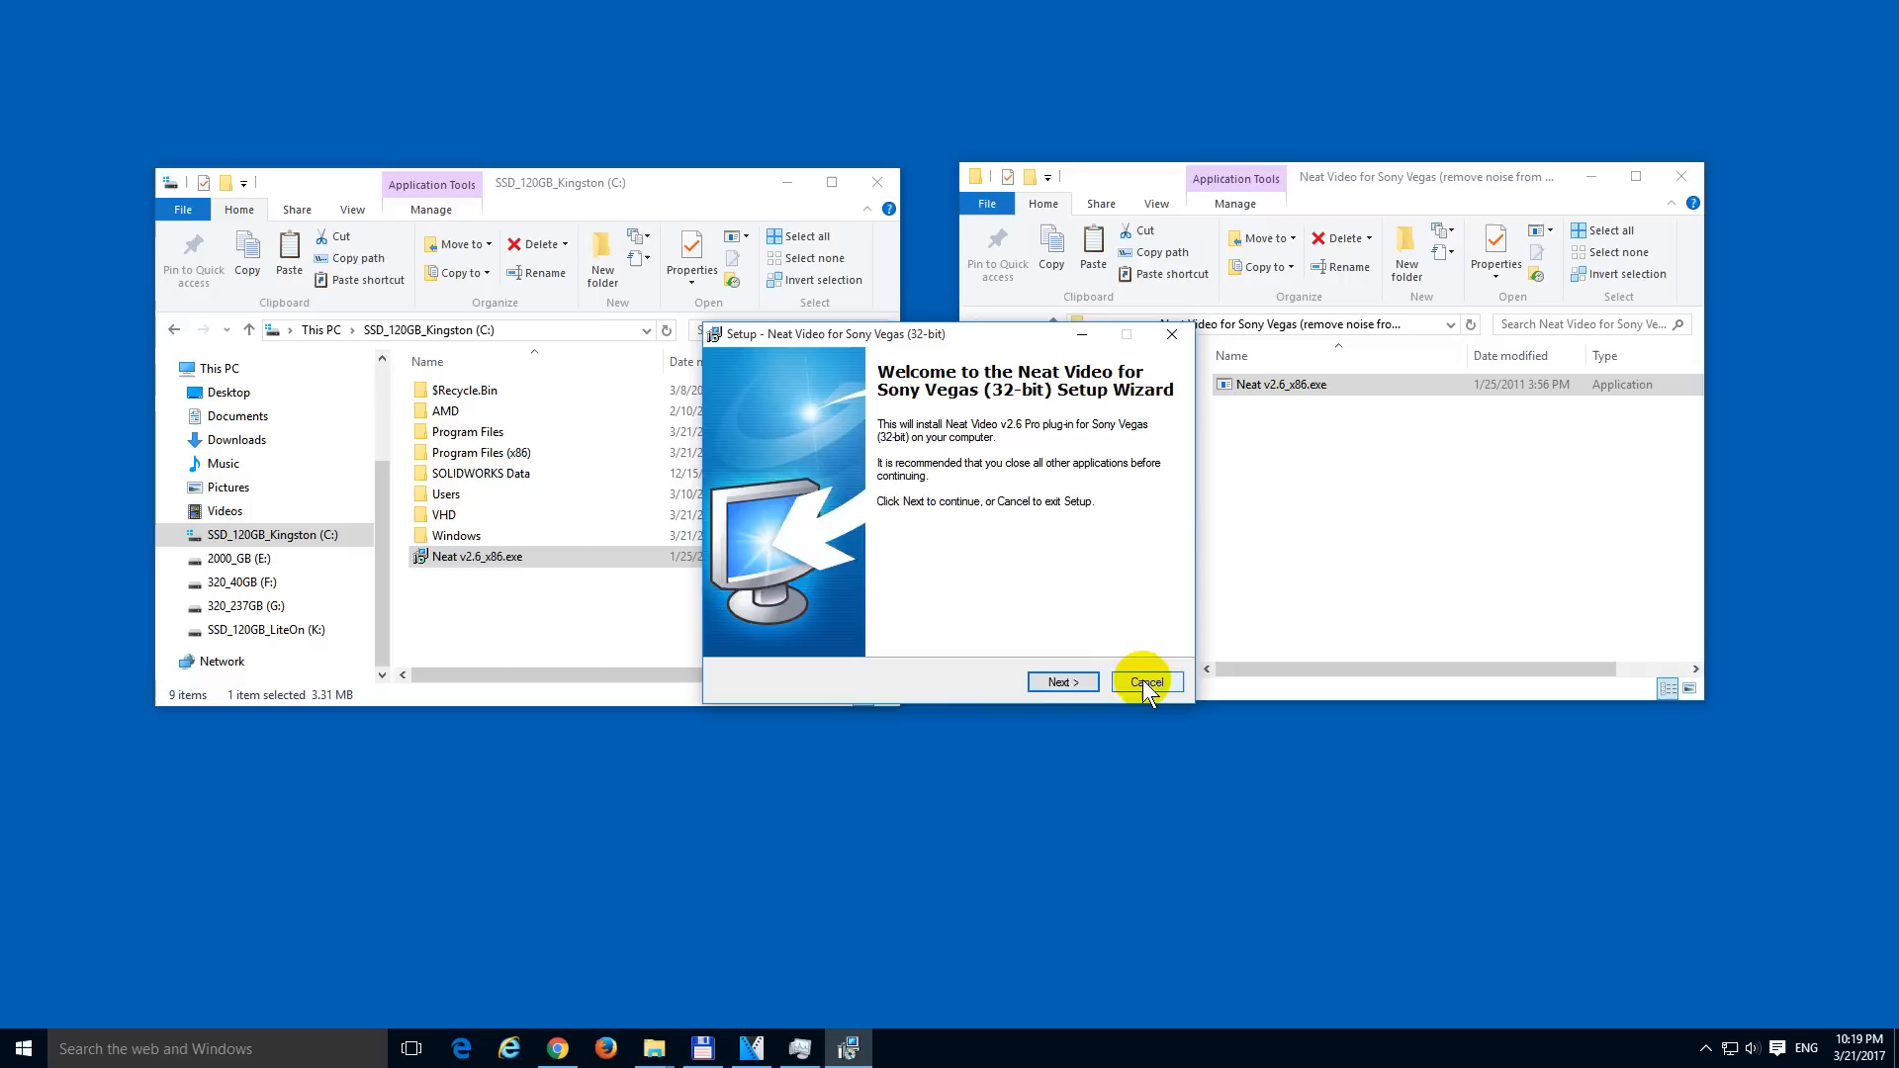
click(1143, 681)
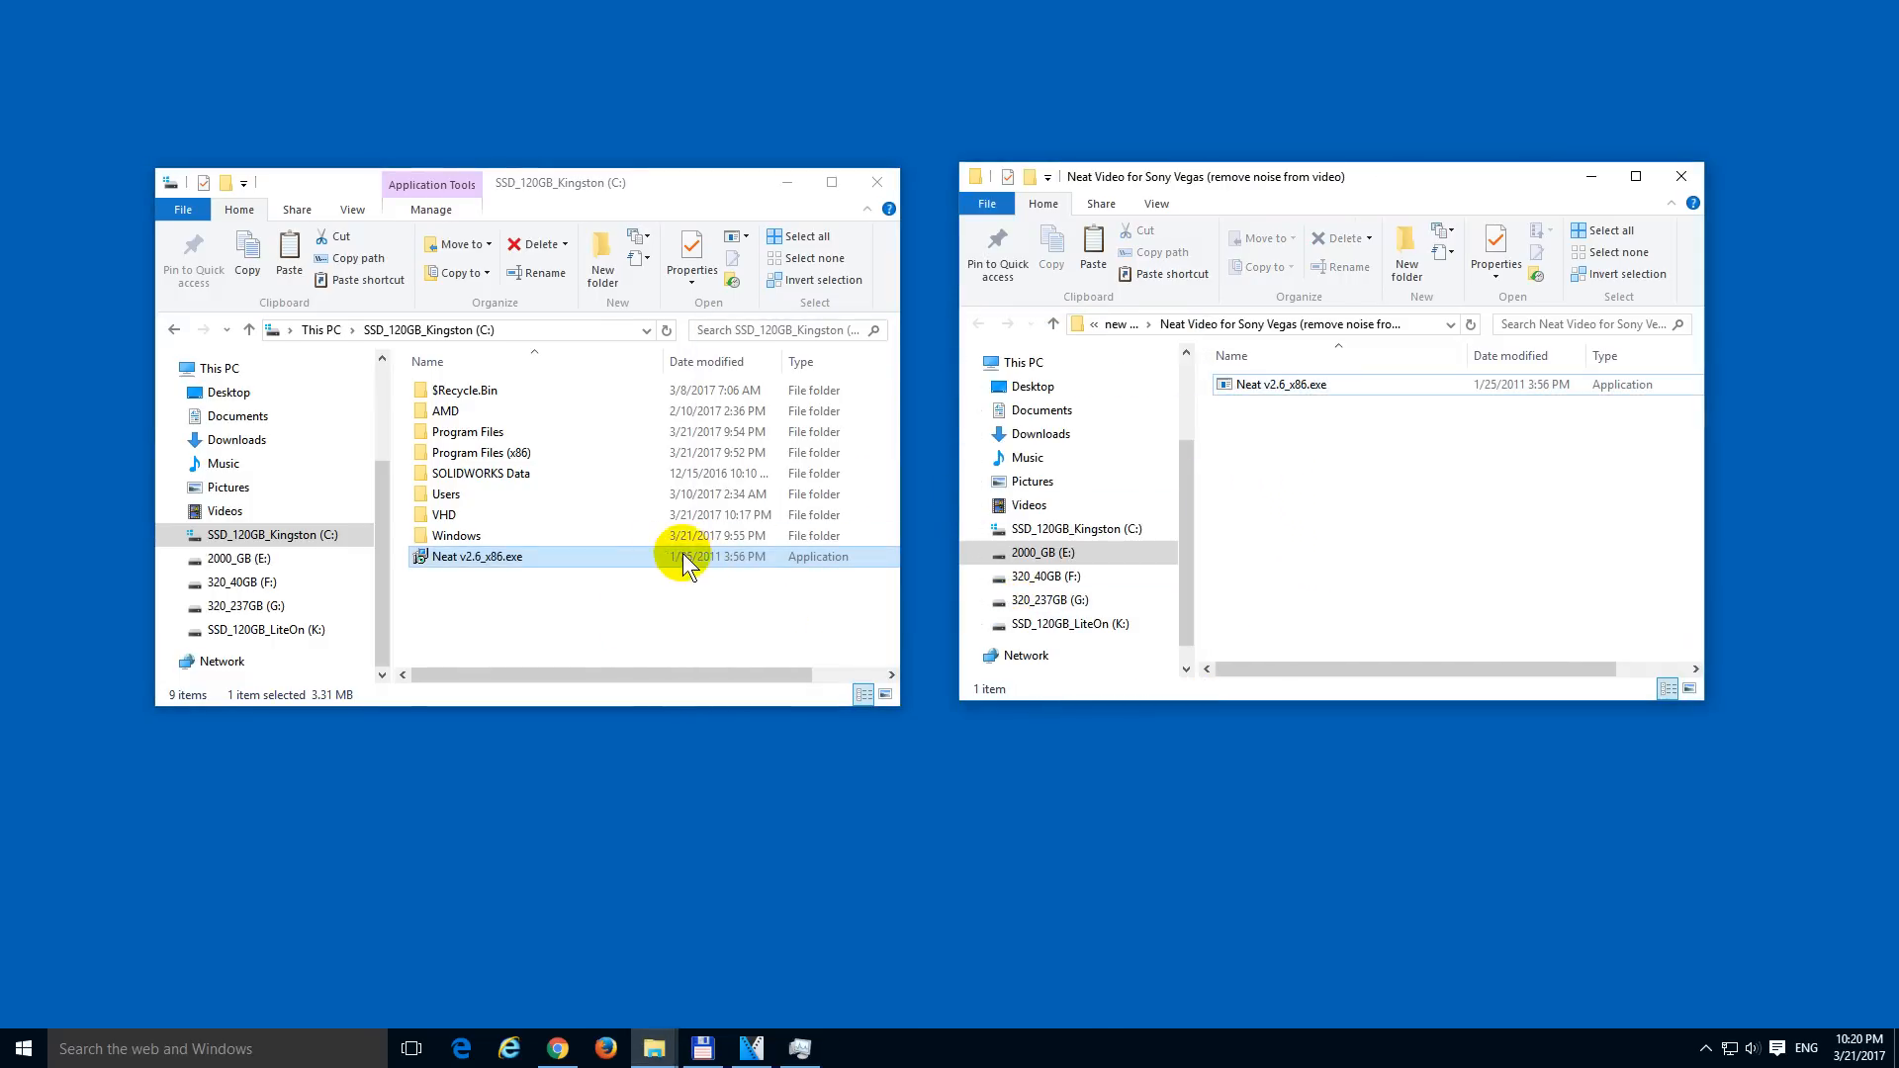
Step: Reach the original exe's Security tab Advanced settings in Properties, continuing with administrator rights
click(1259, 384)
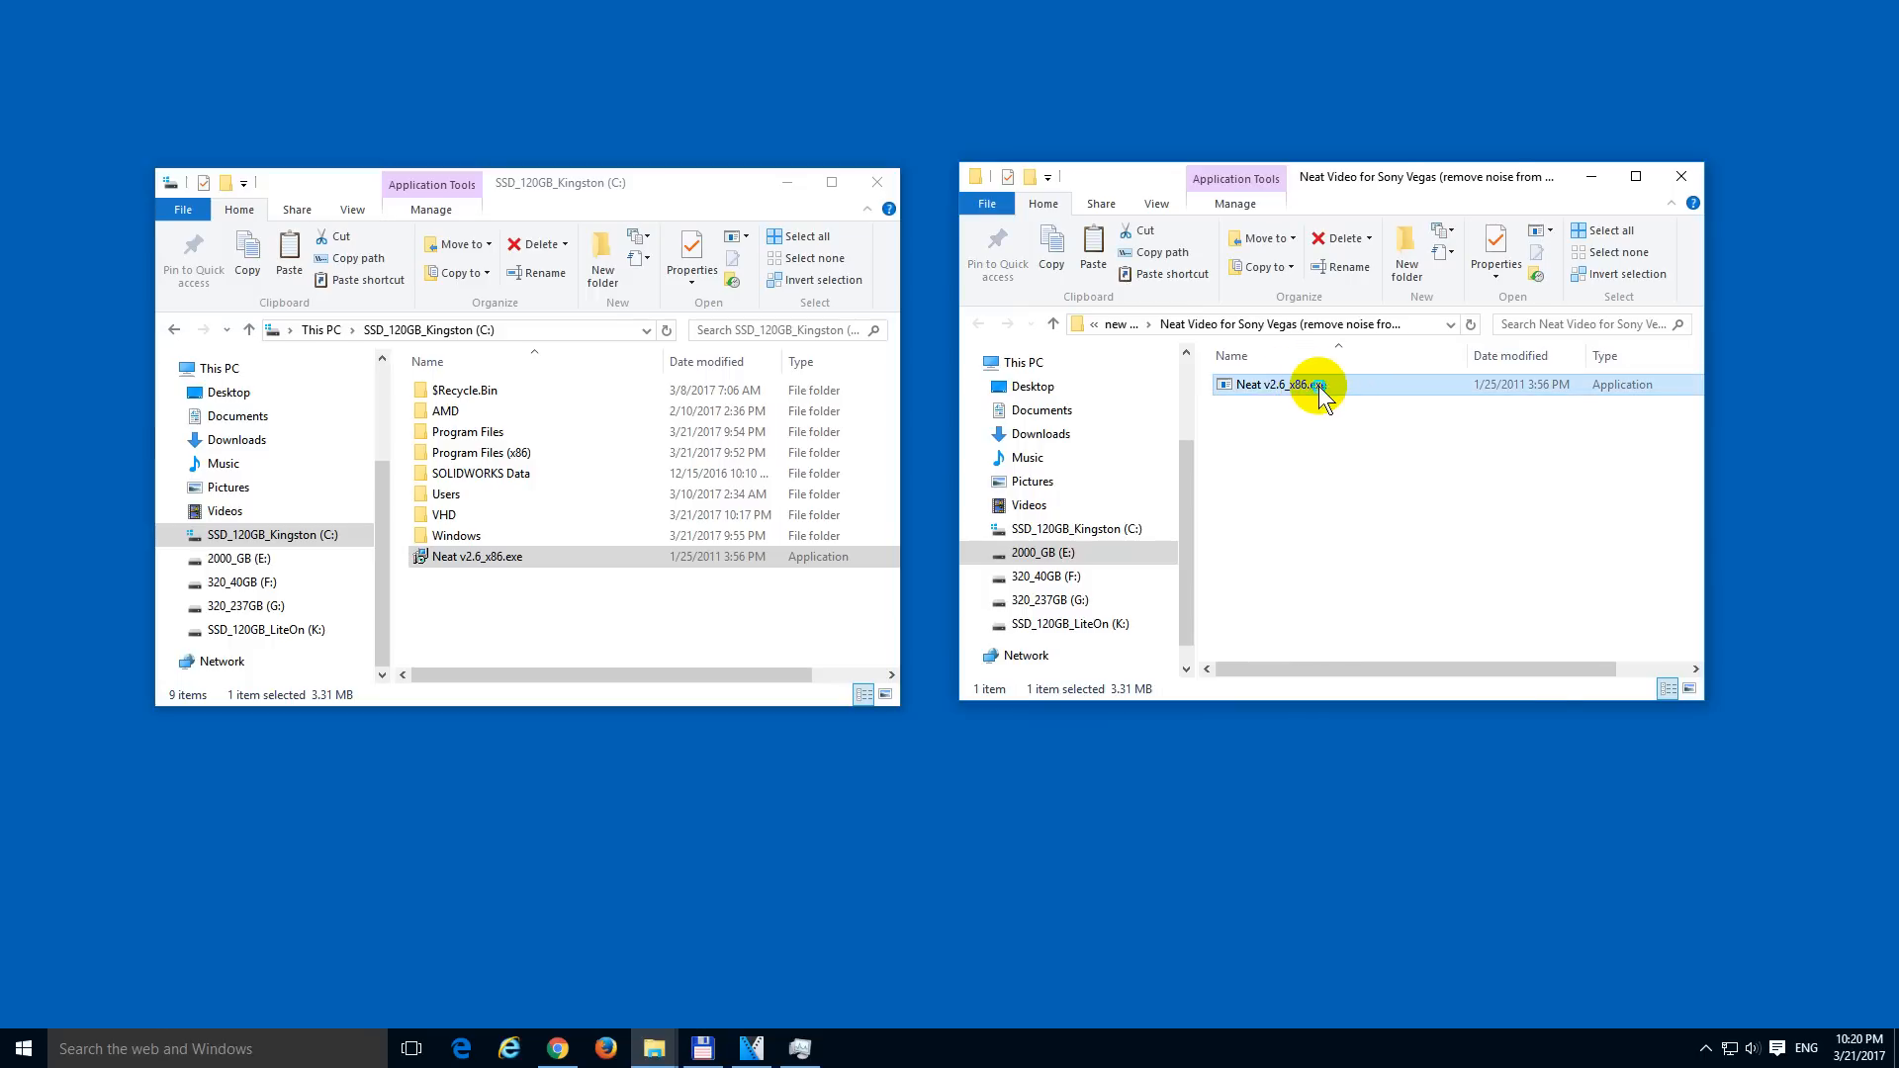
right_click(1273, 384)
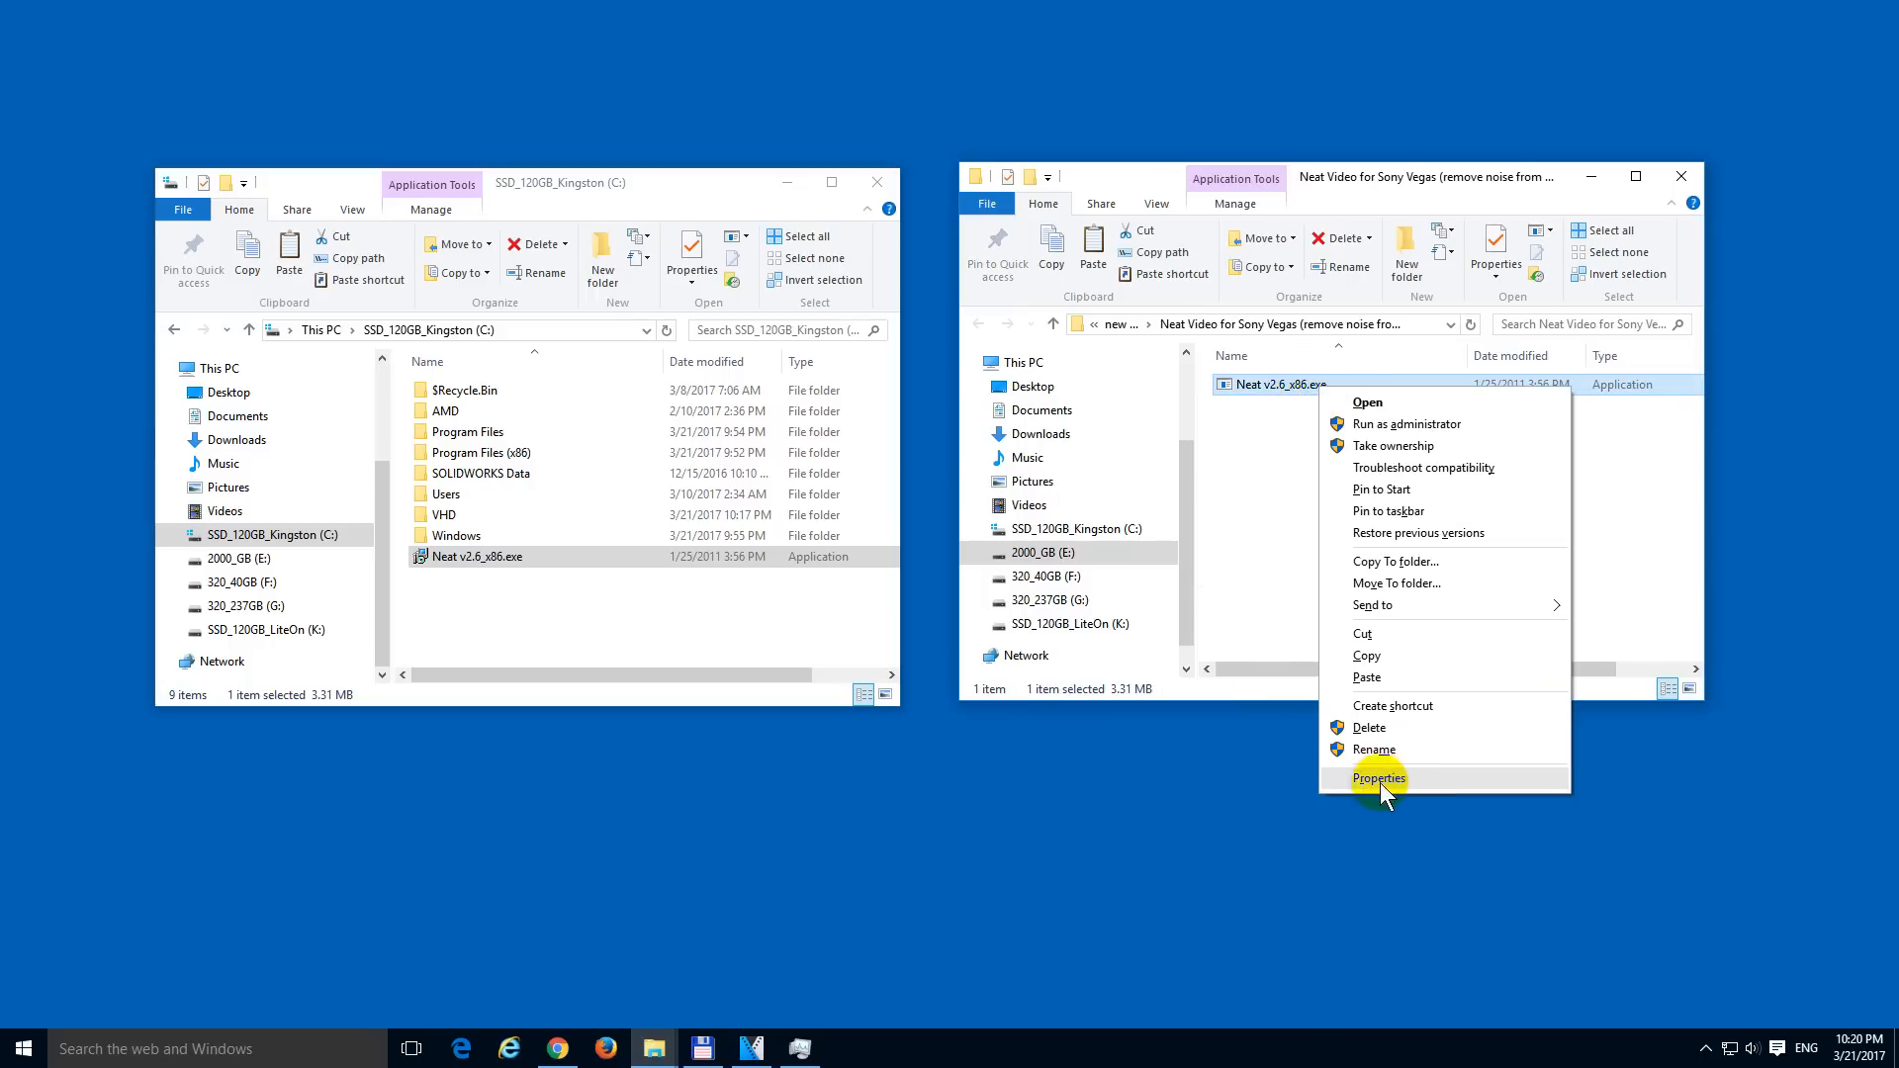
click(1377, 778)
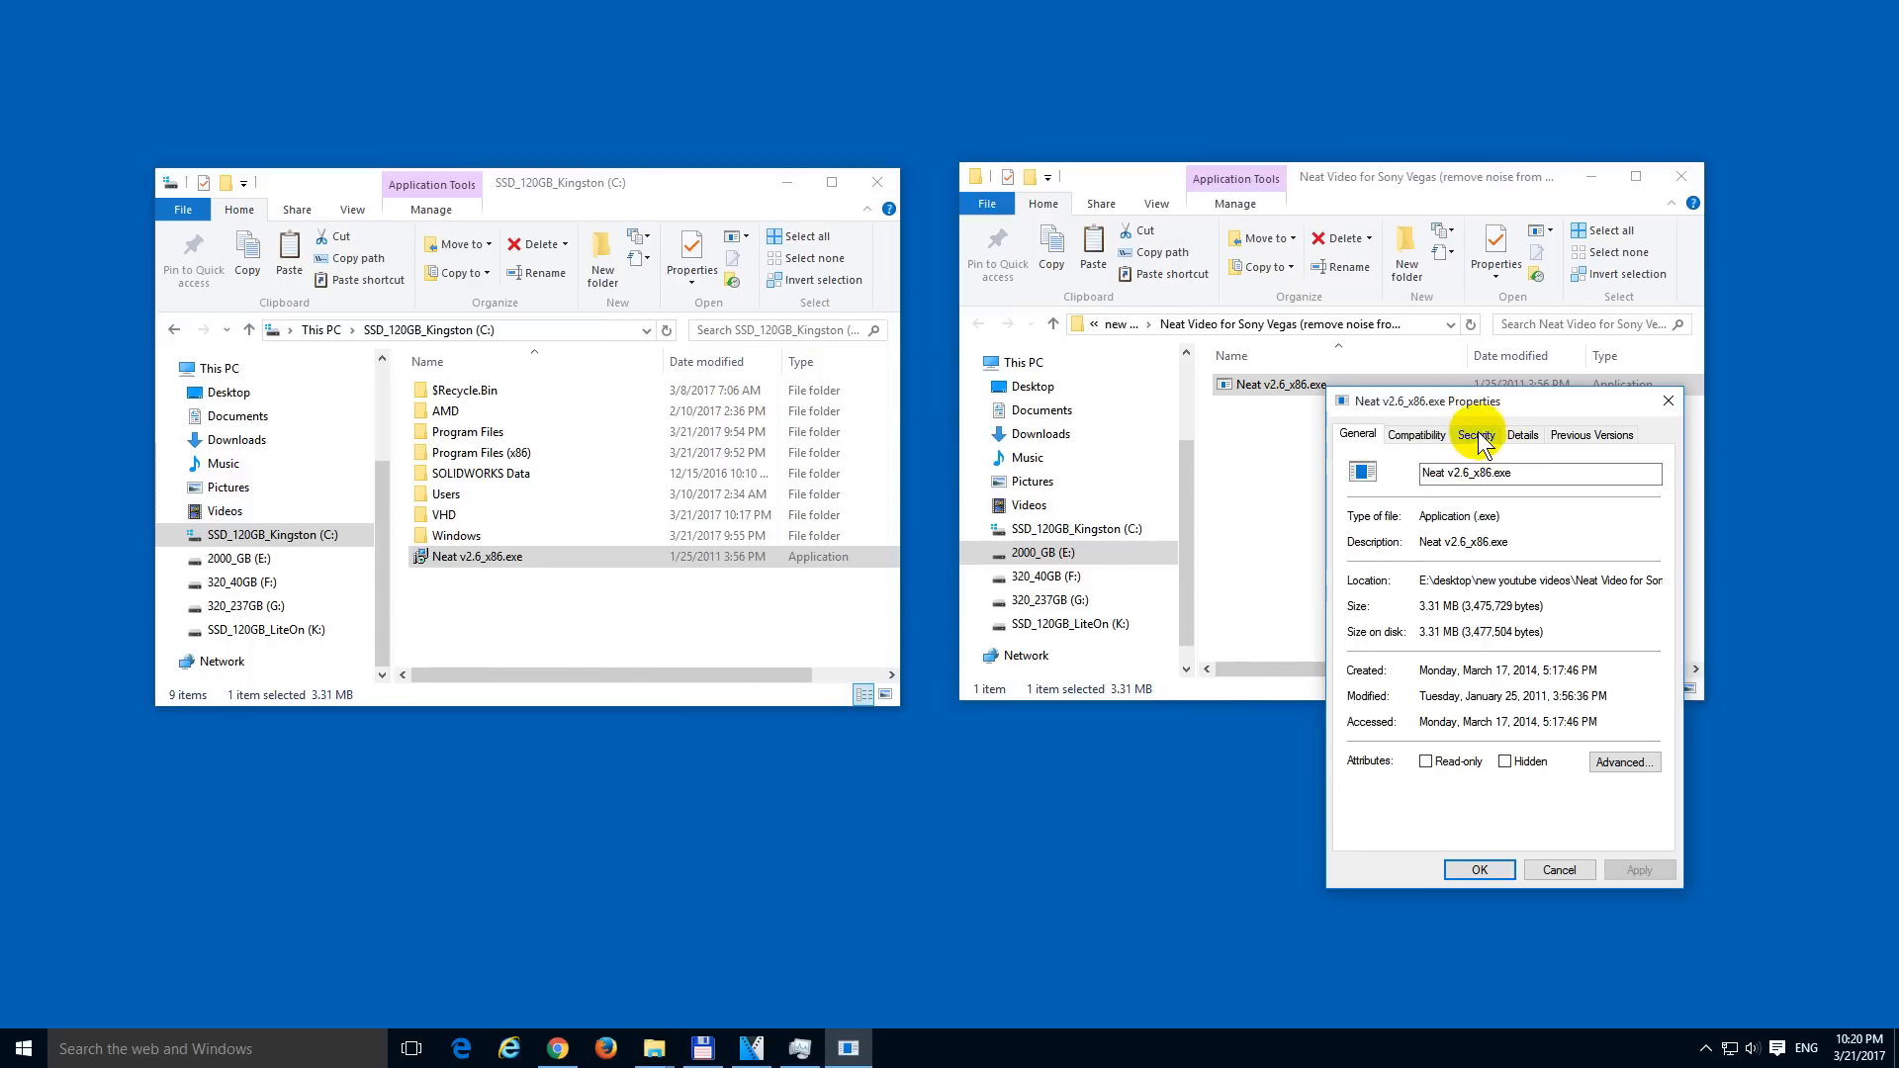
click(1473, 434)
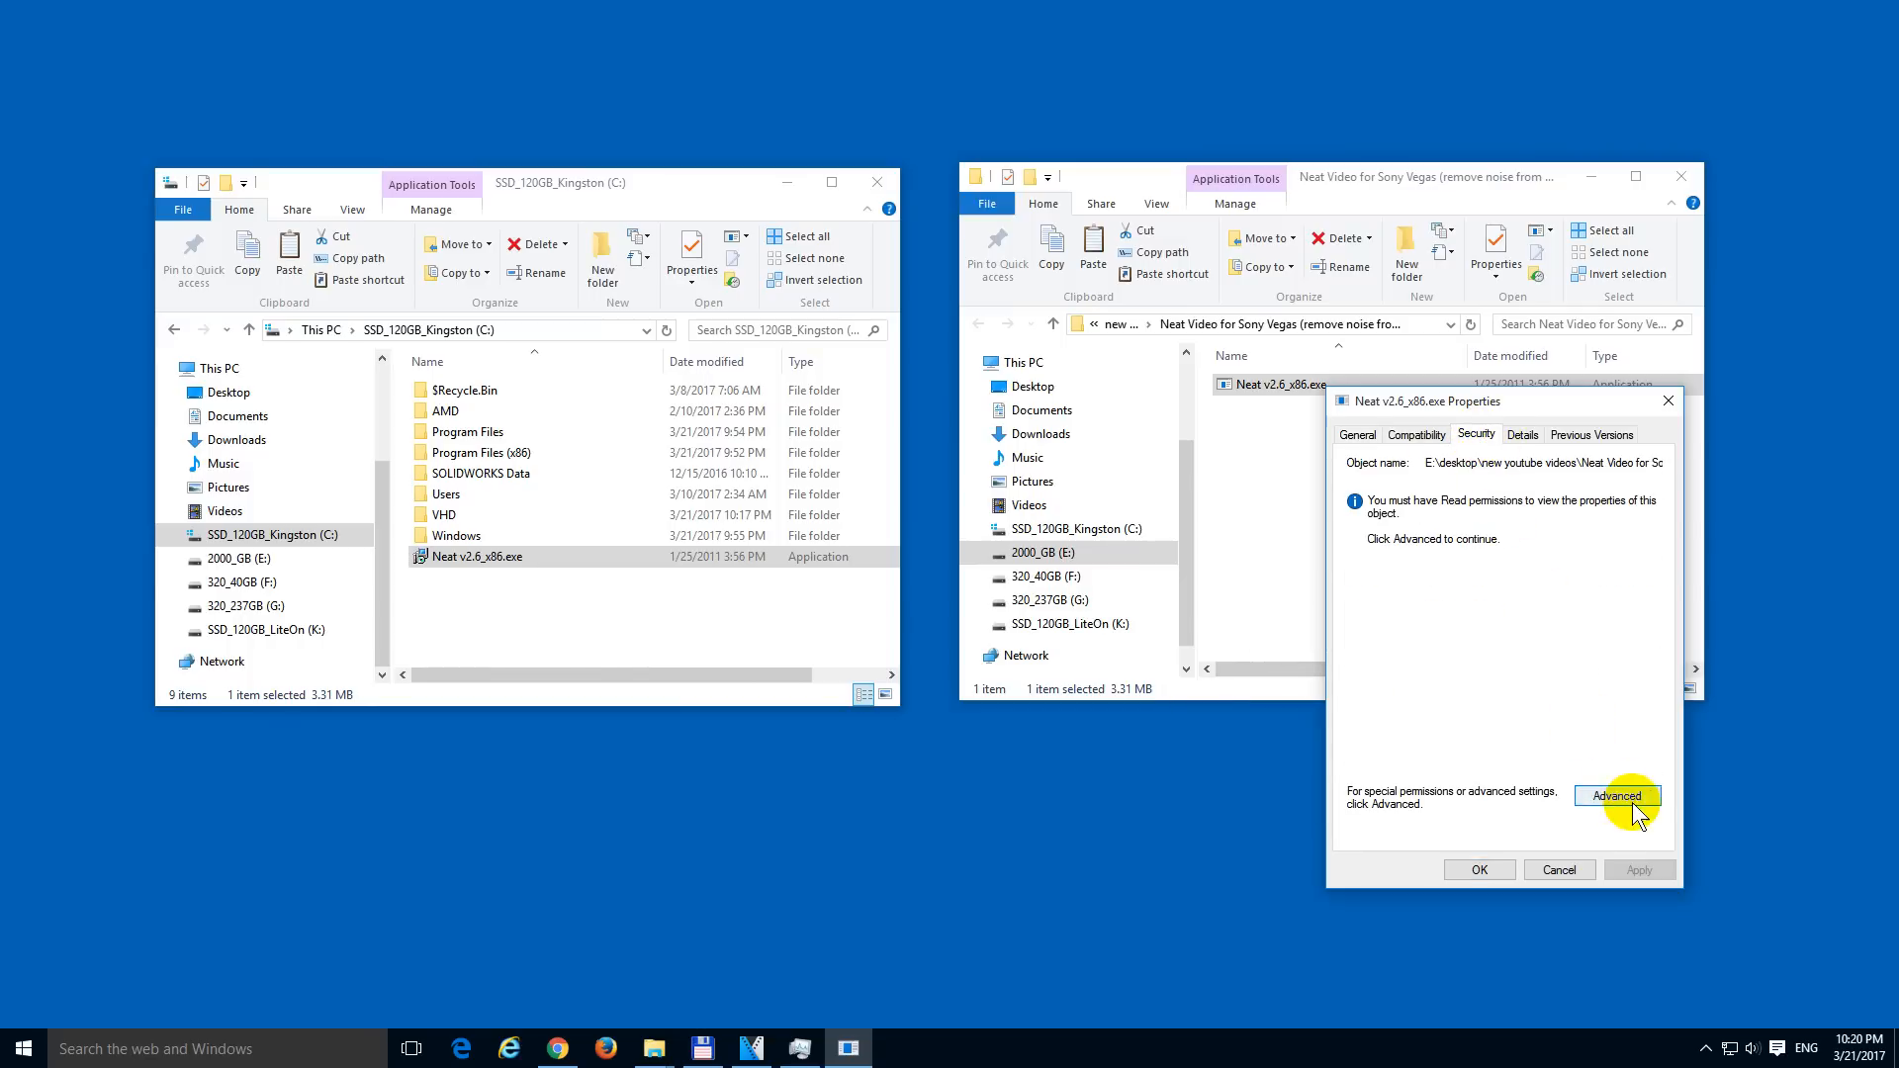
click(1619, 796)
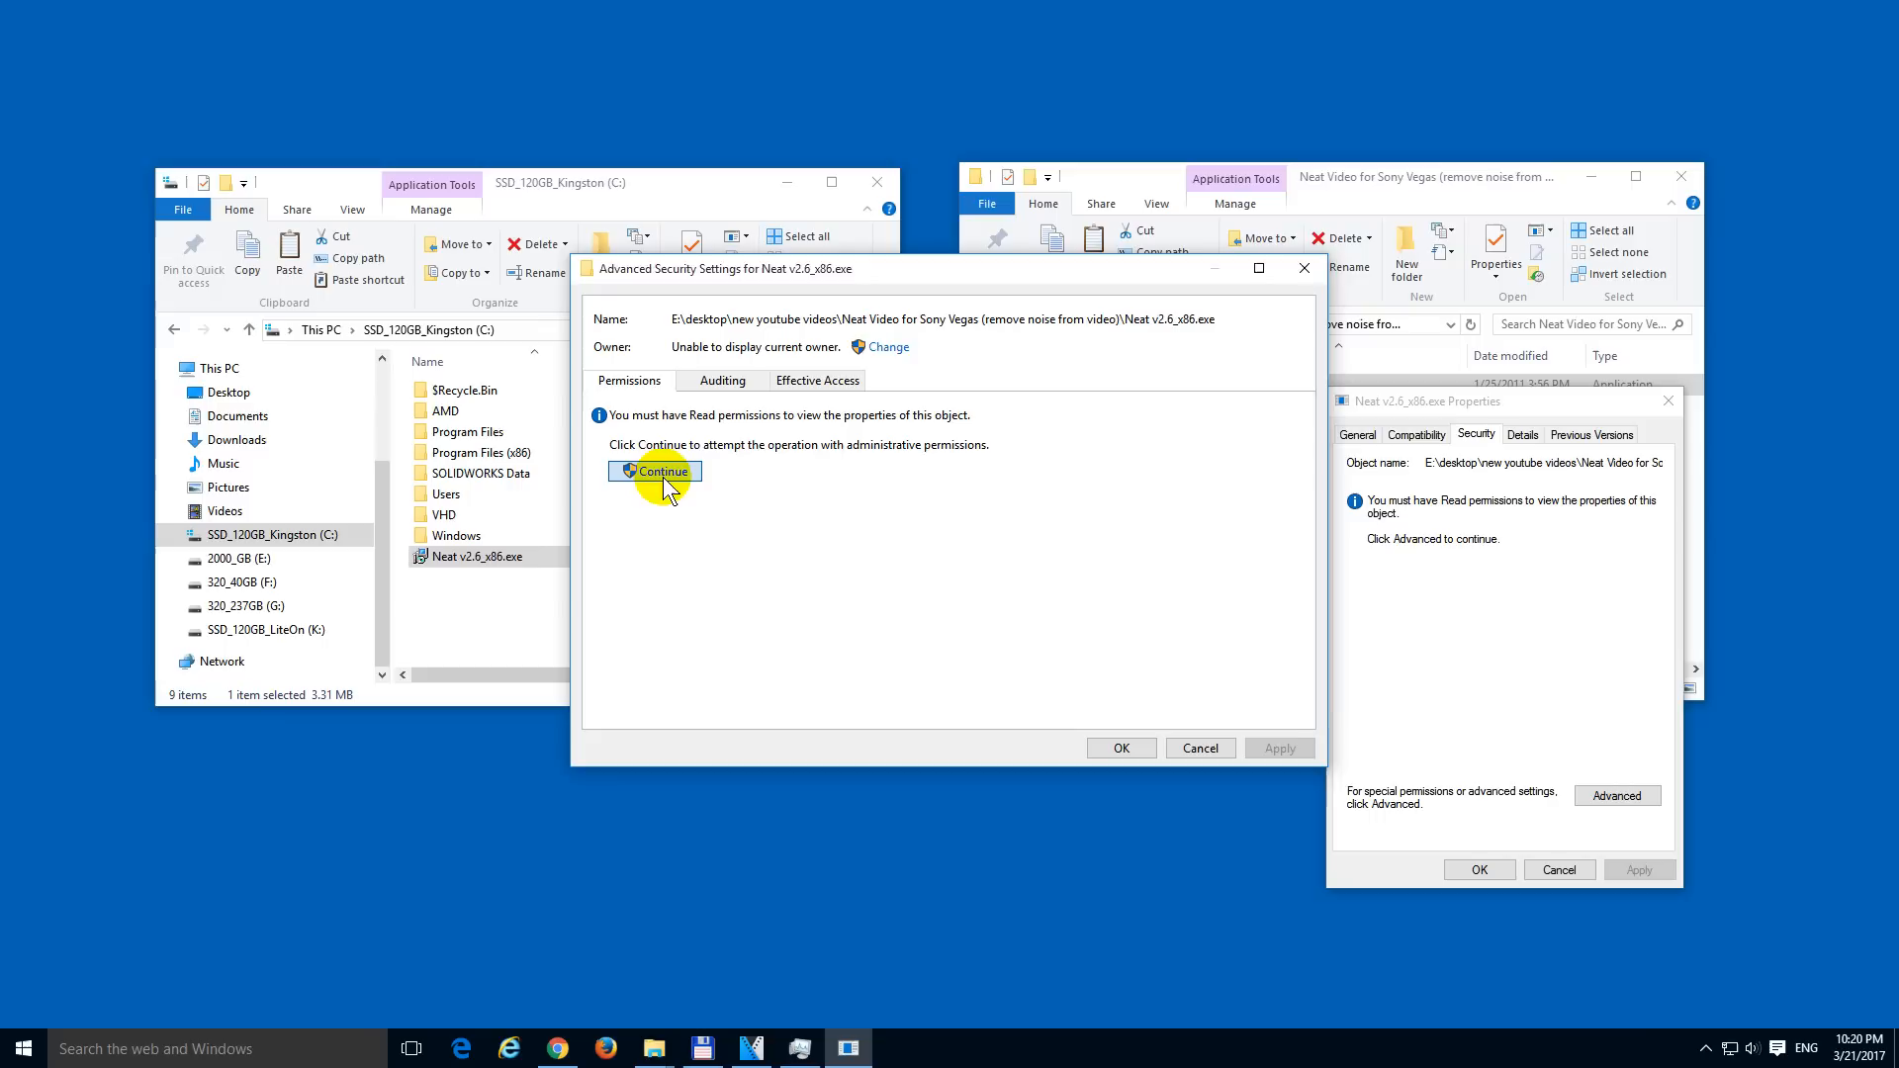
click(654, 471)
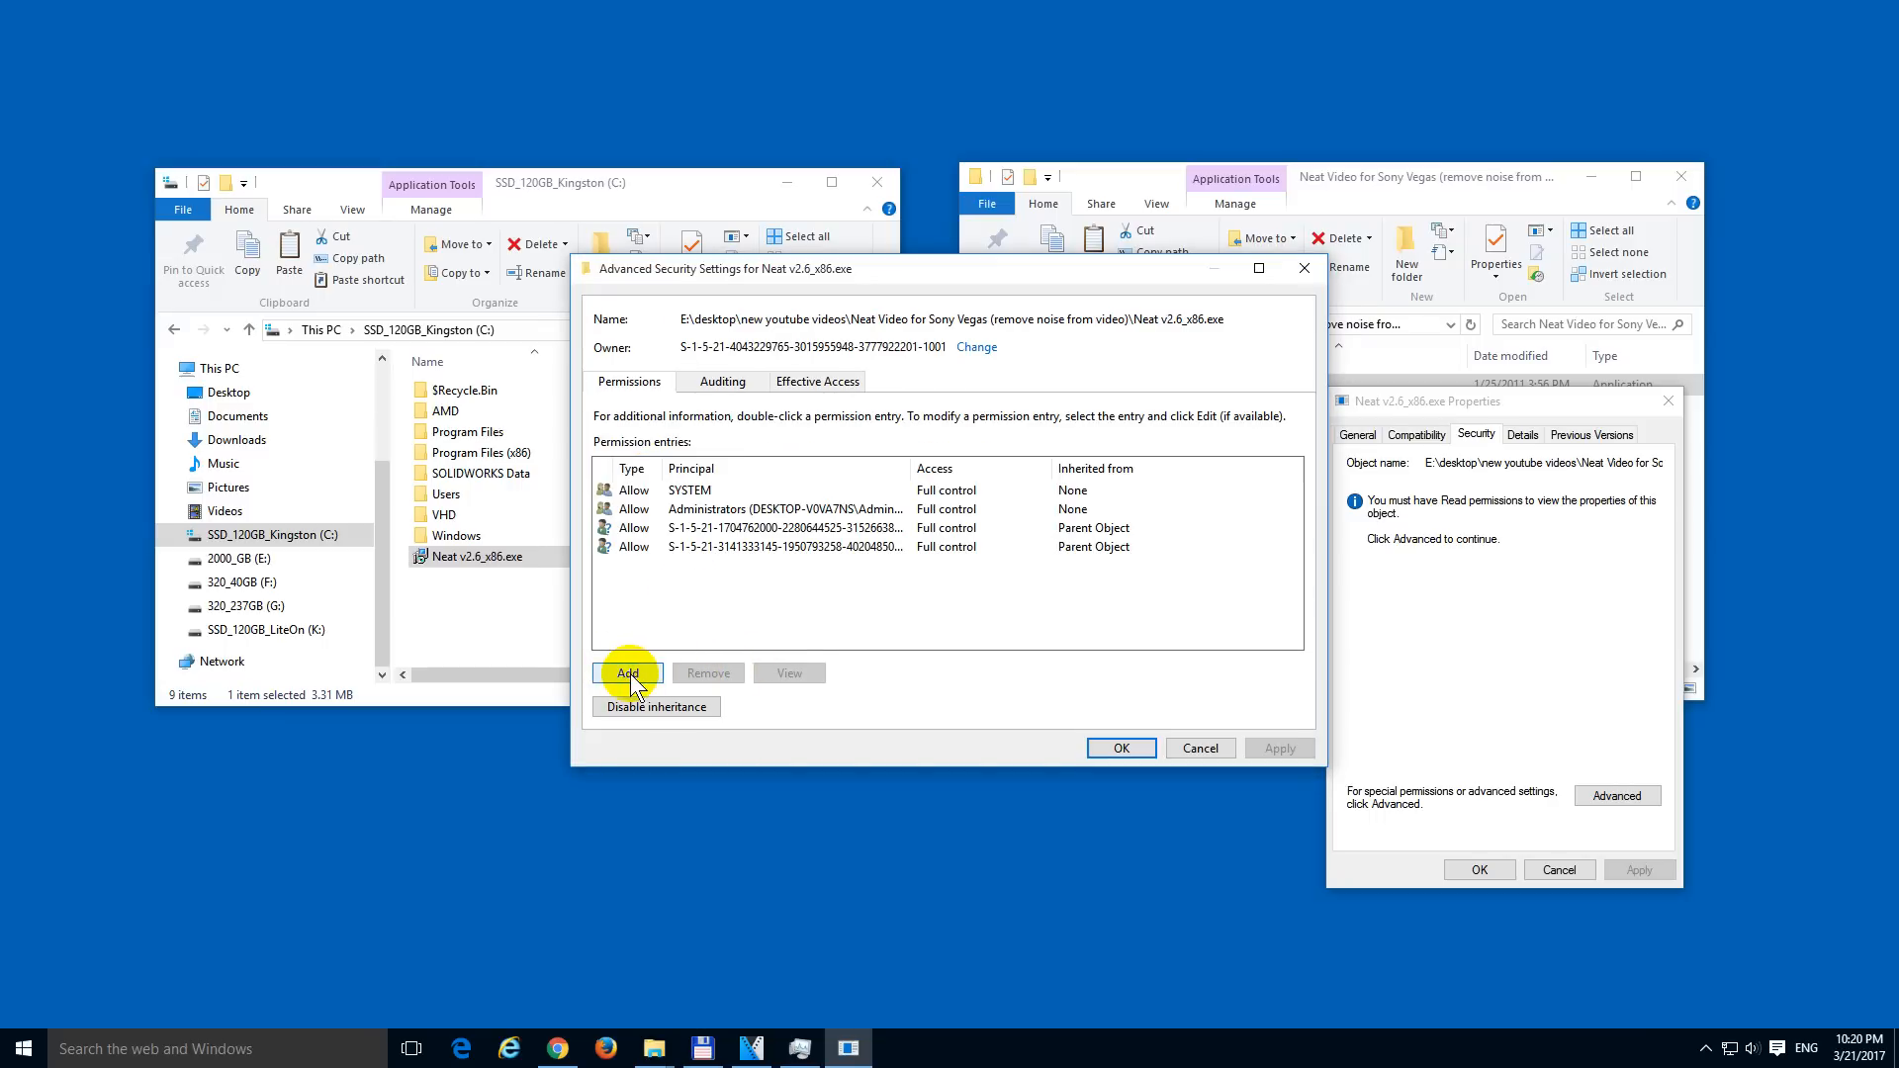
Step: Add a permission entry for Authenticated Users (searched as 'au') with Full control
click(627, 673)
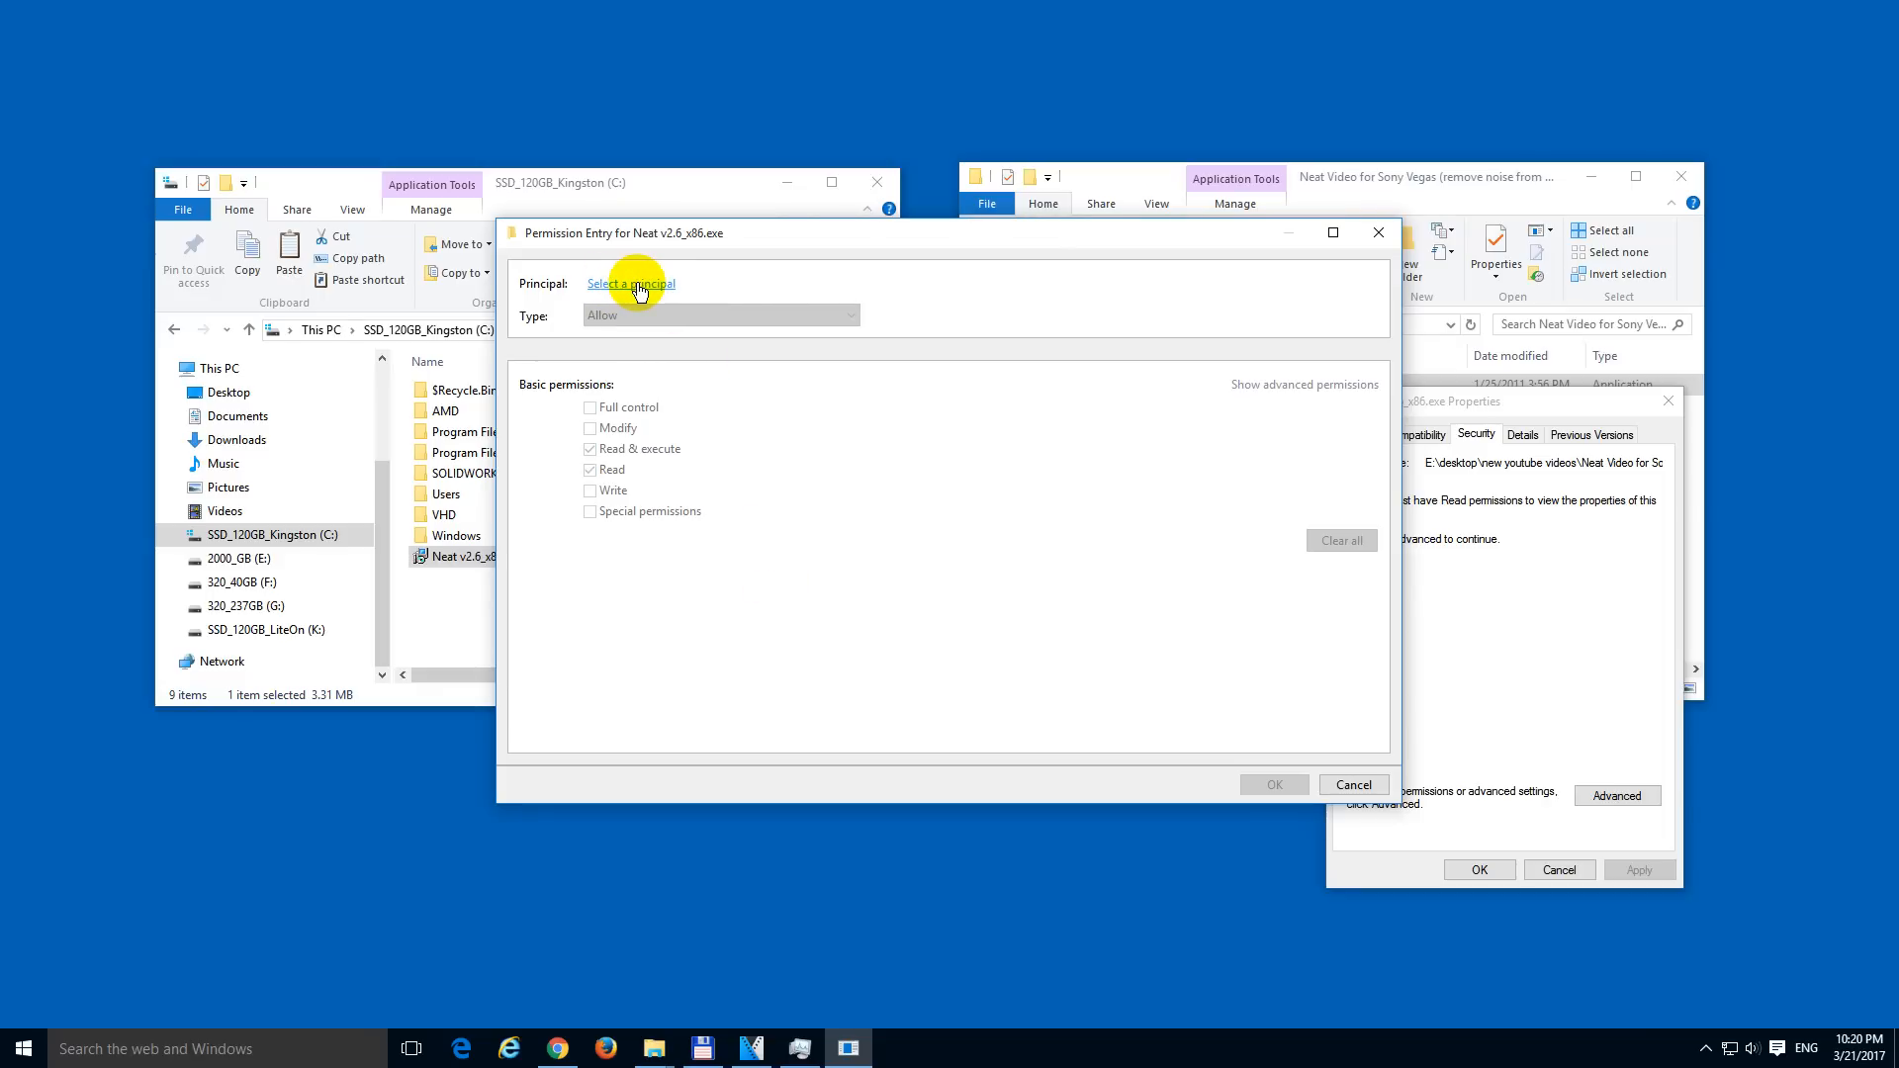
click(631, 284)
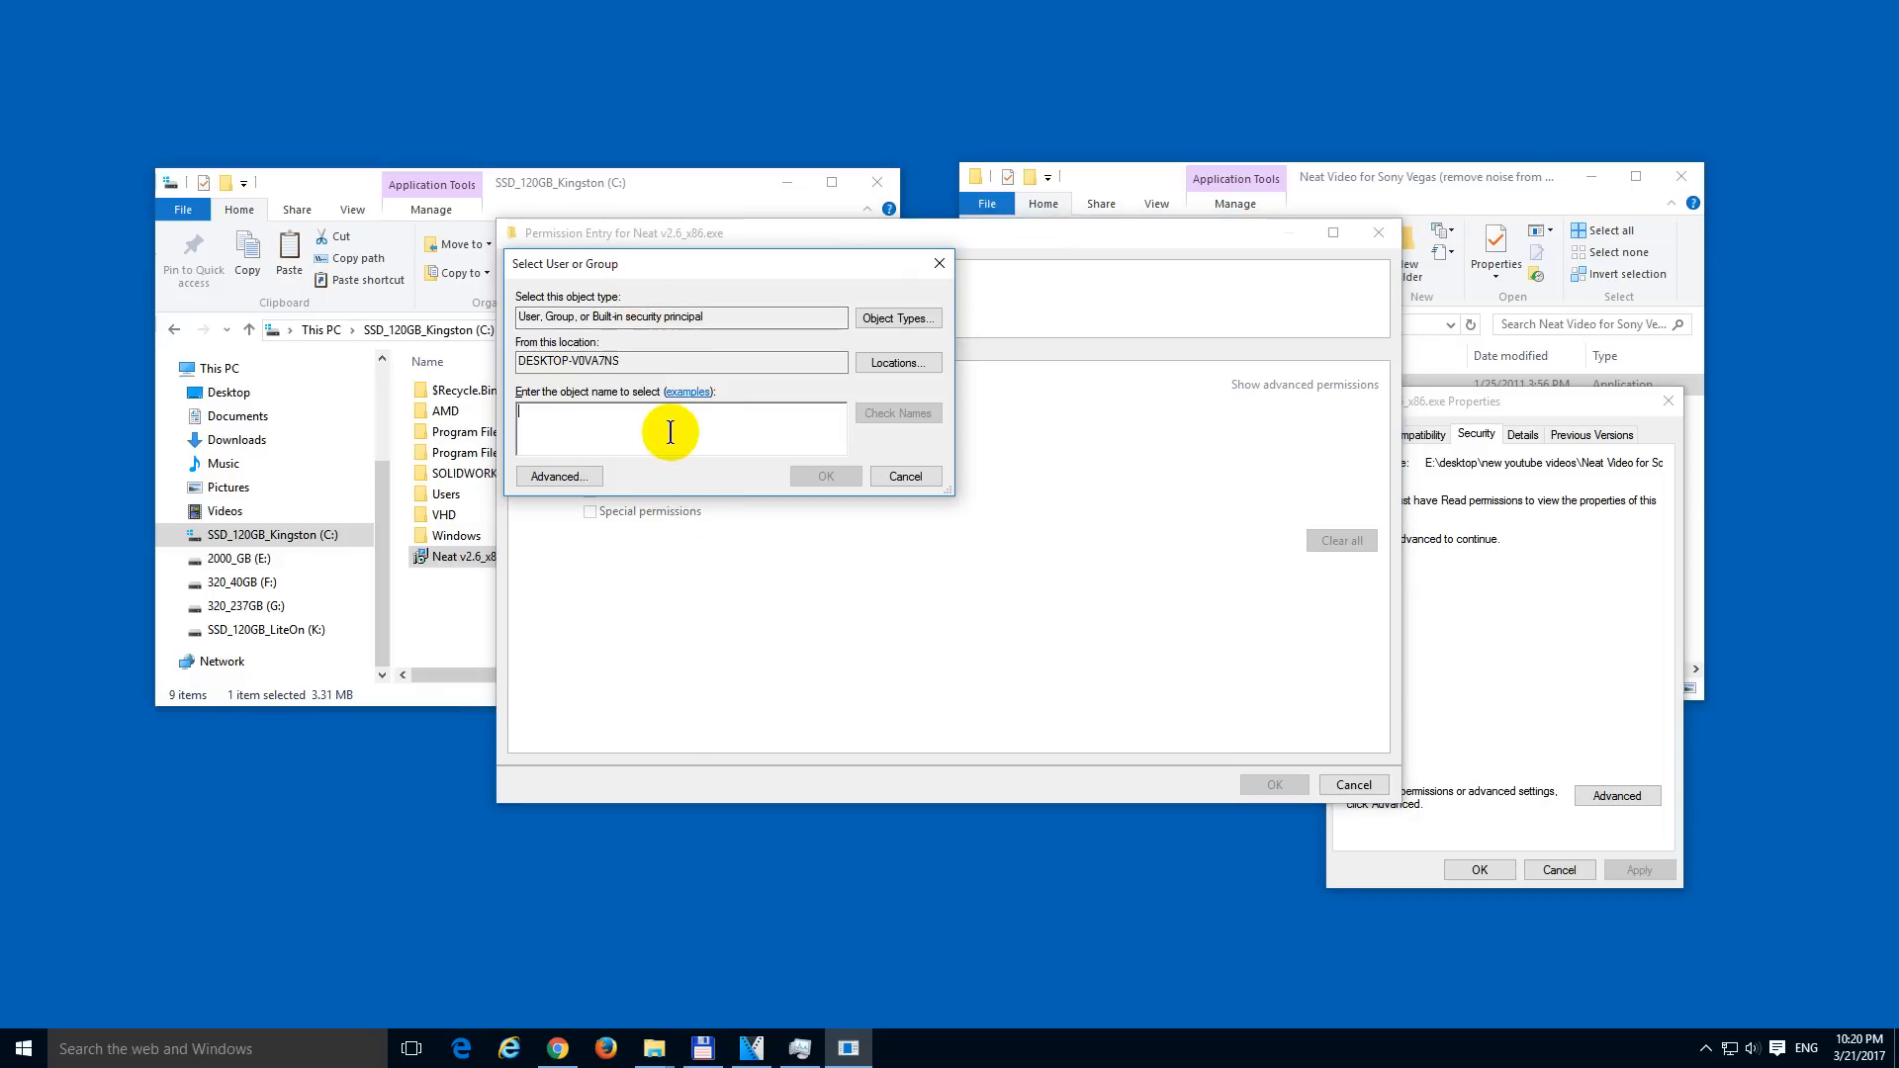
text(a)
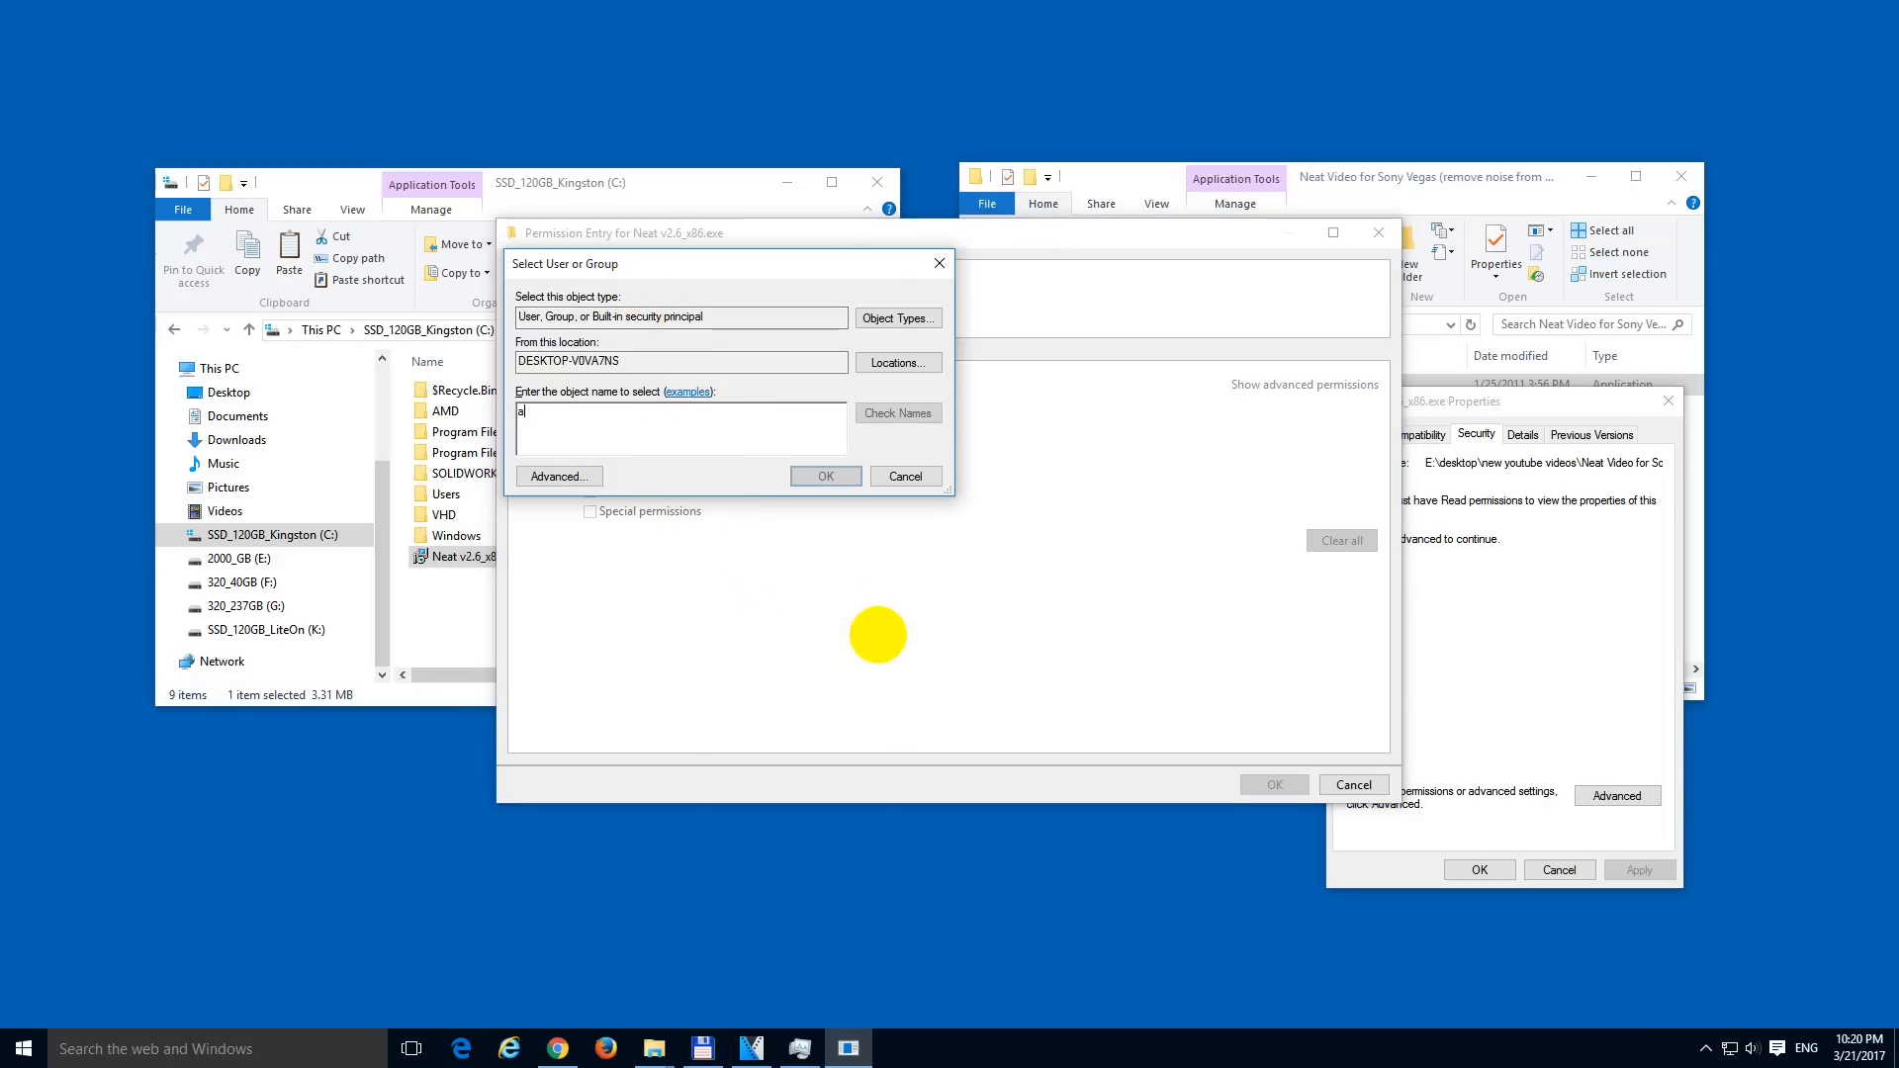
text(u)
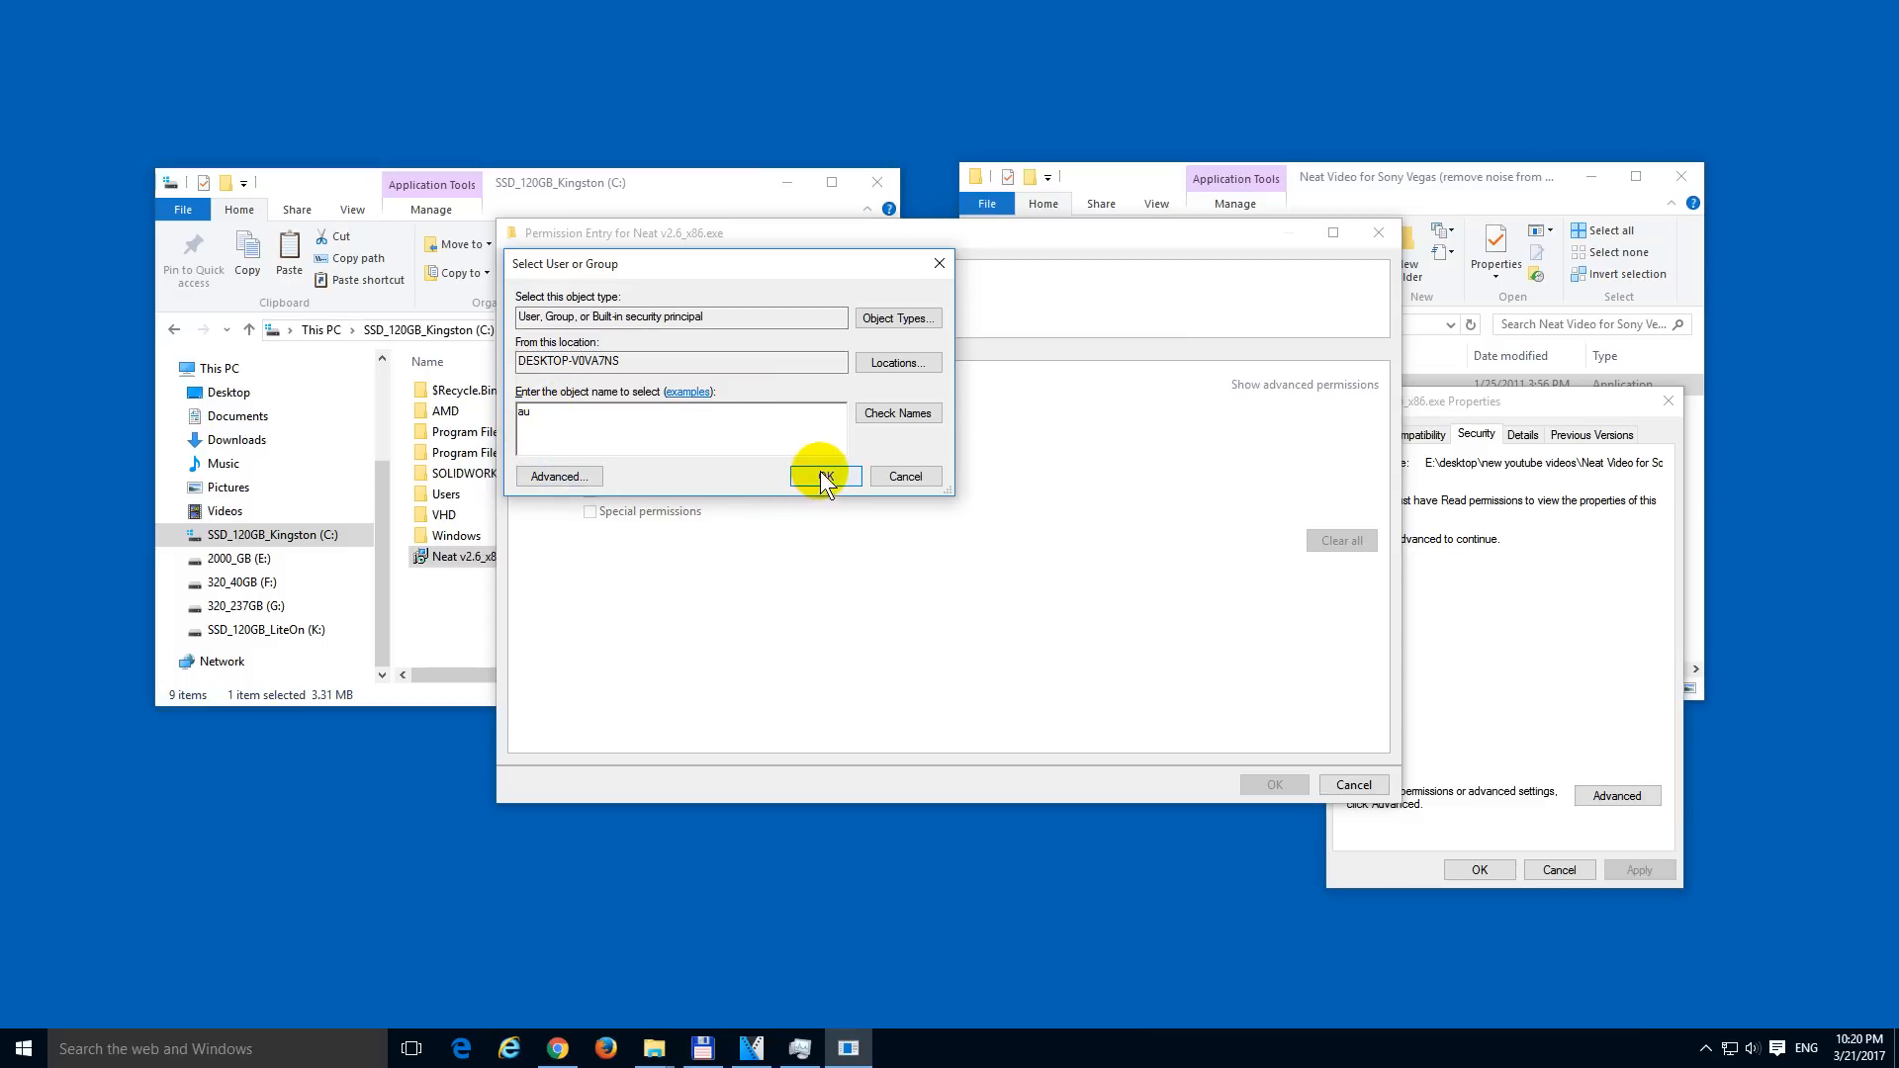
click(825, 475)
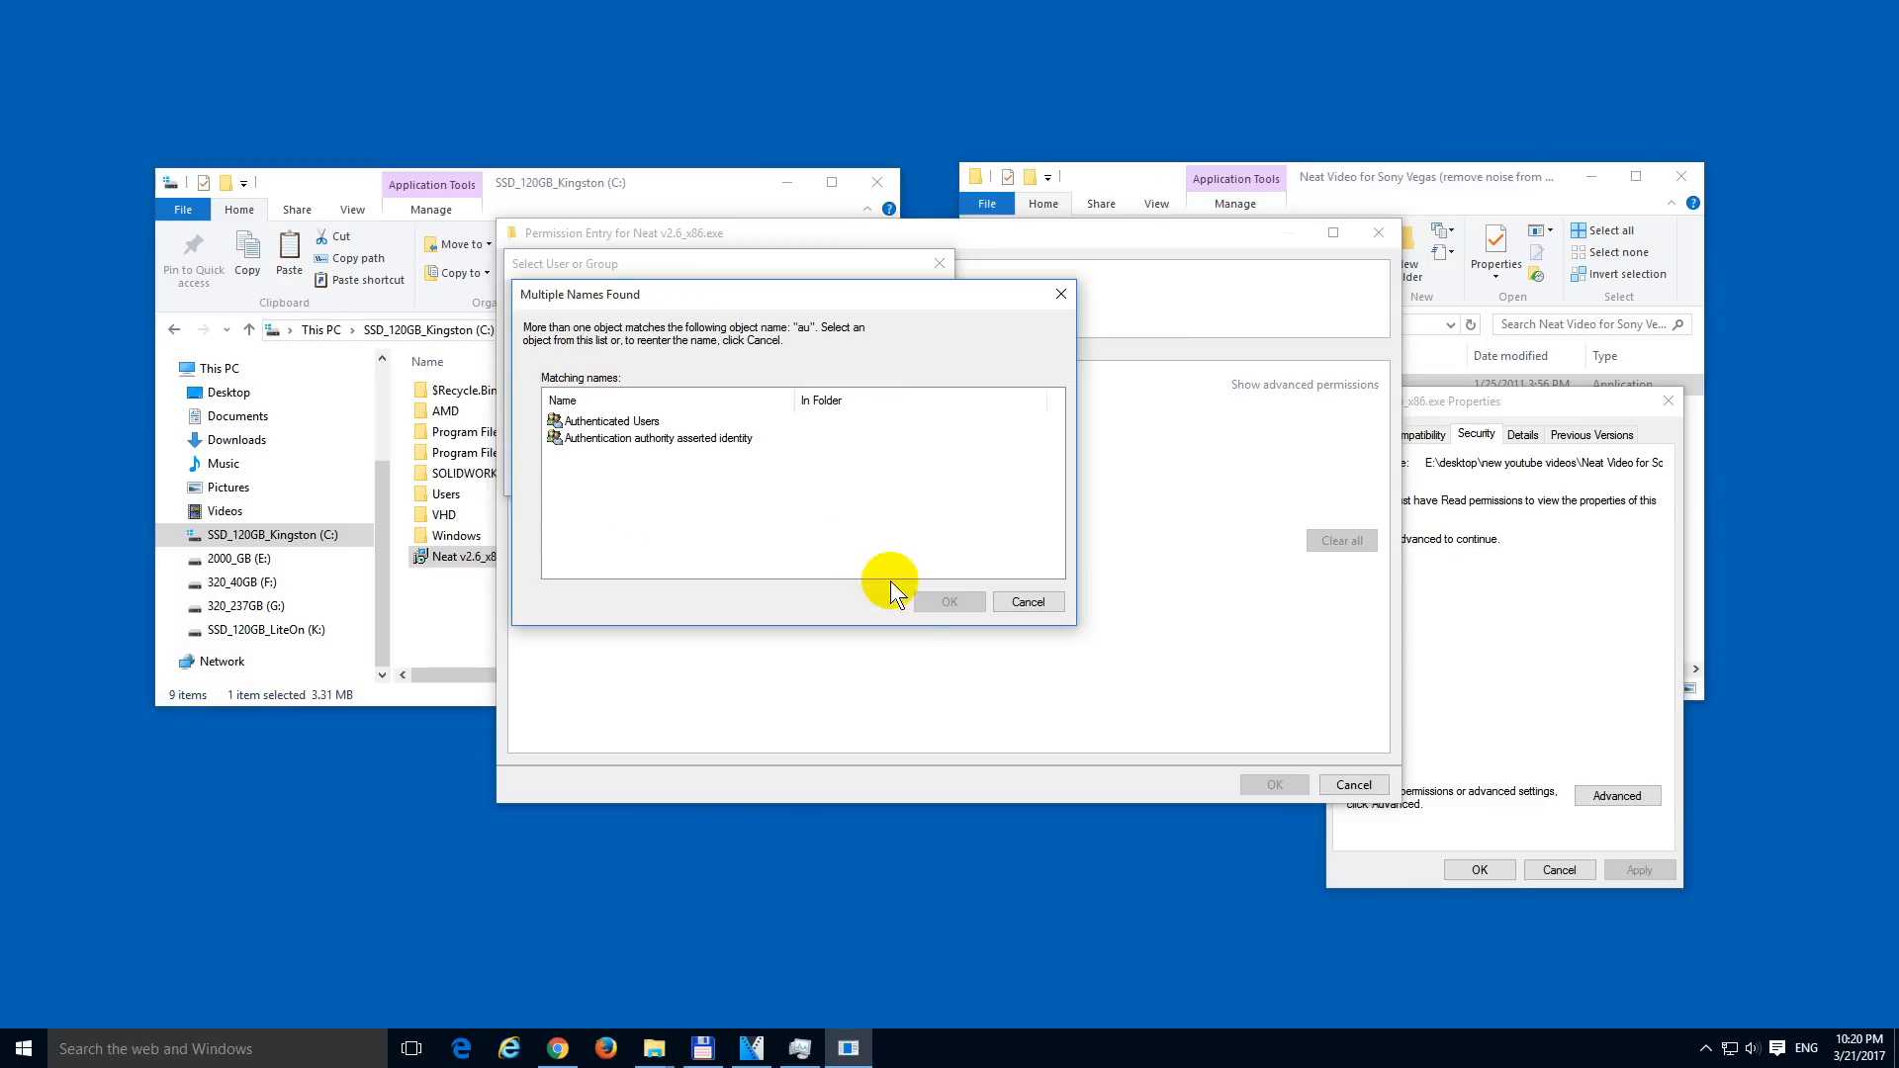
click(610, 421)
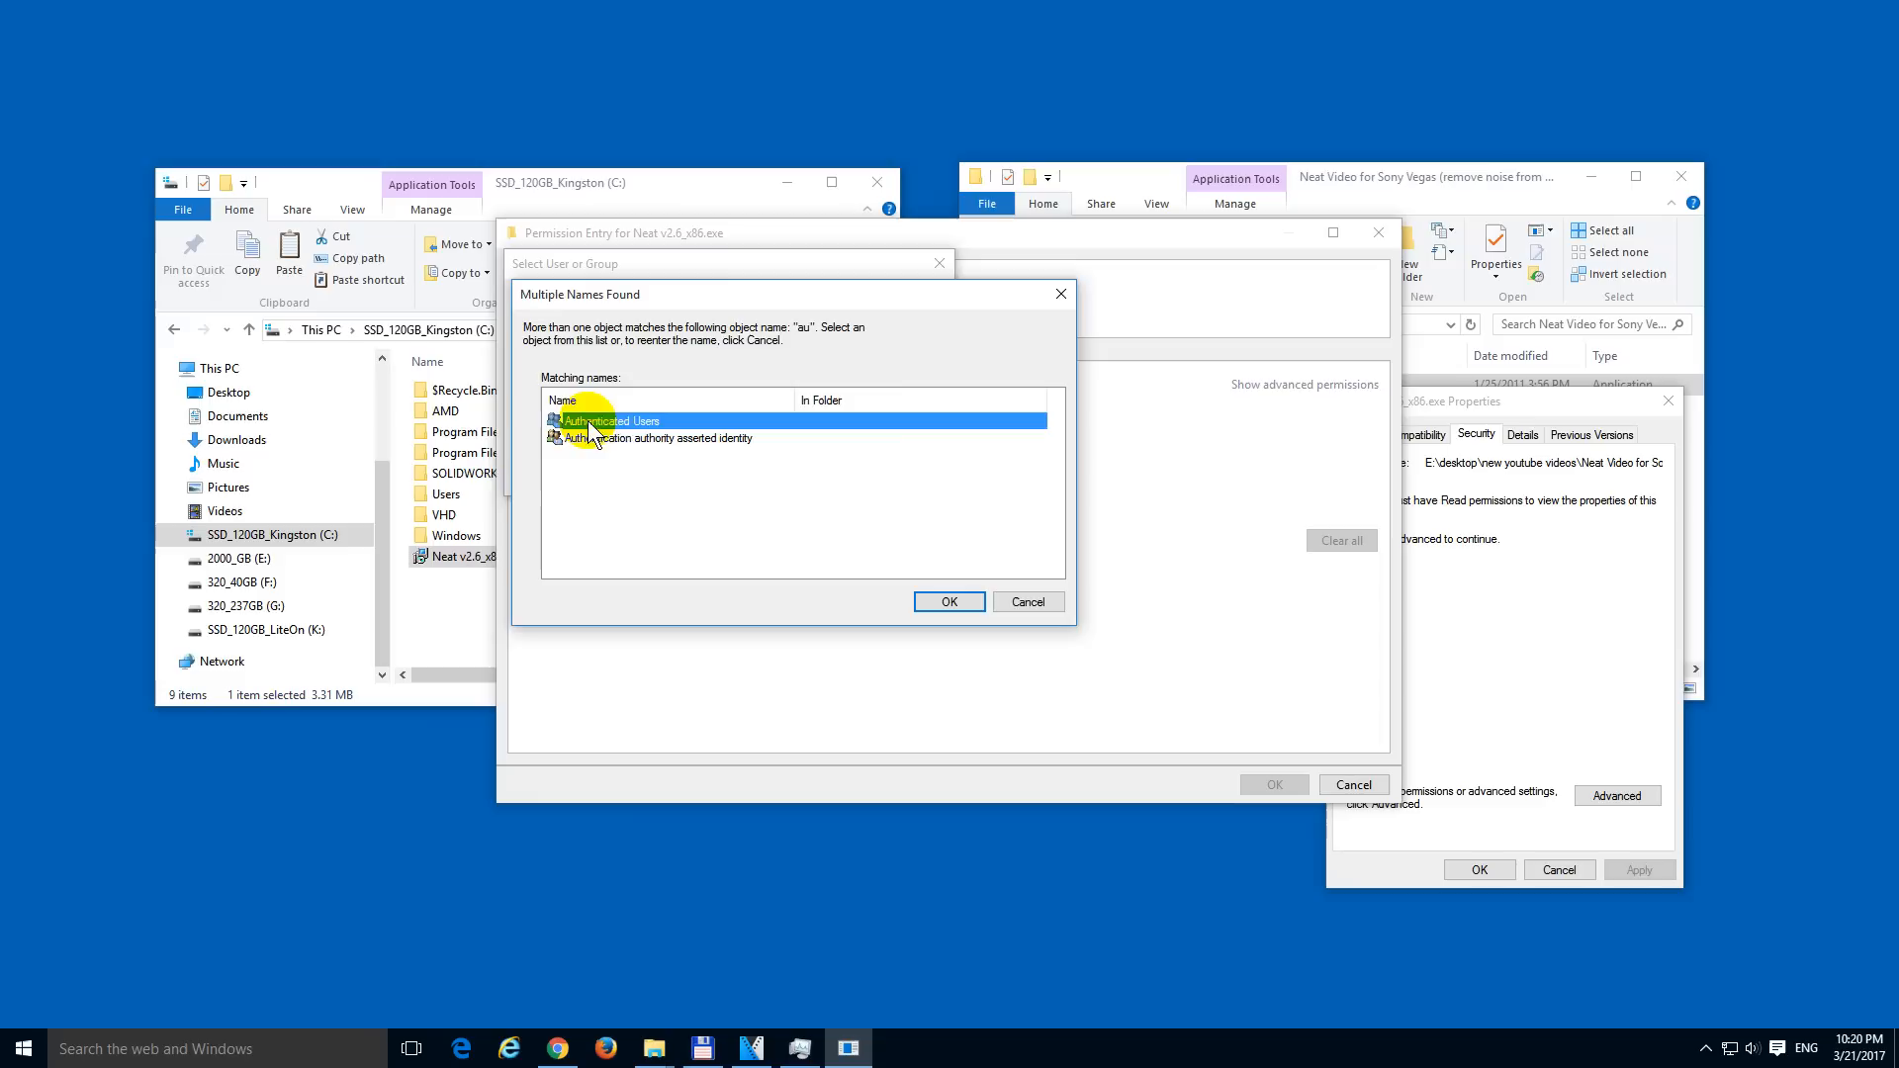
click(948, 603)
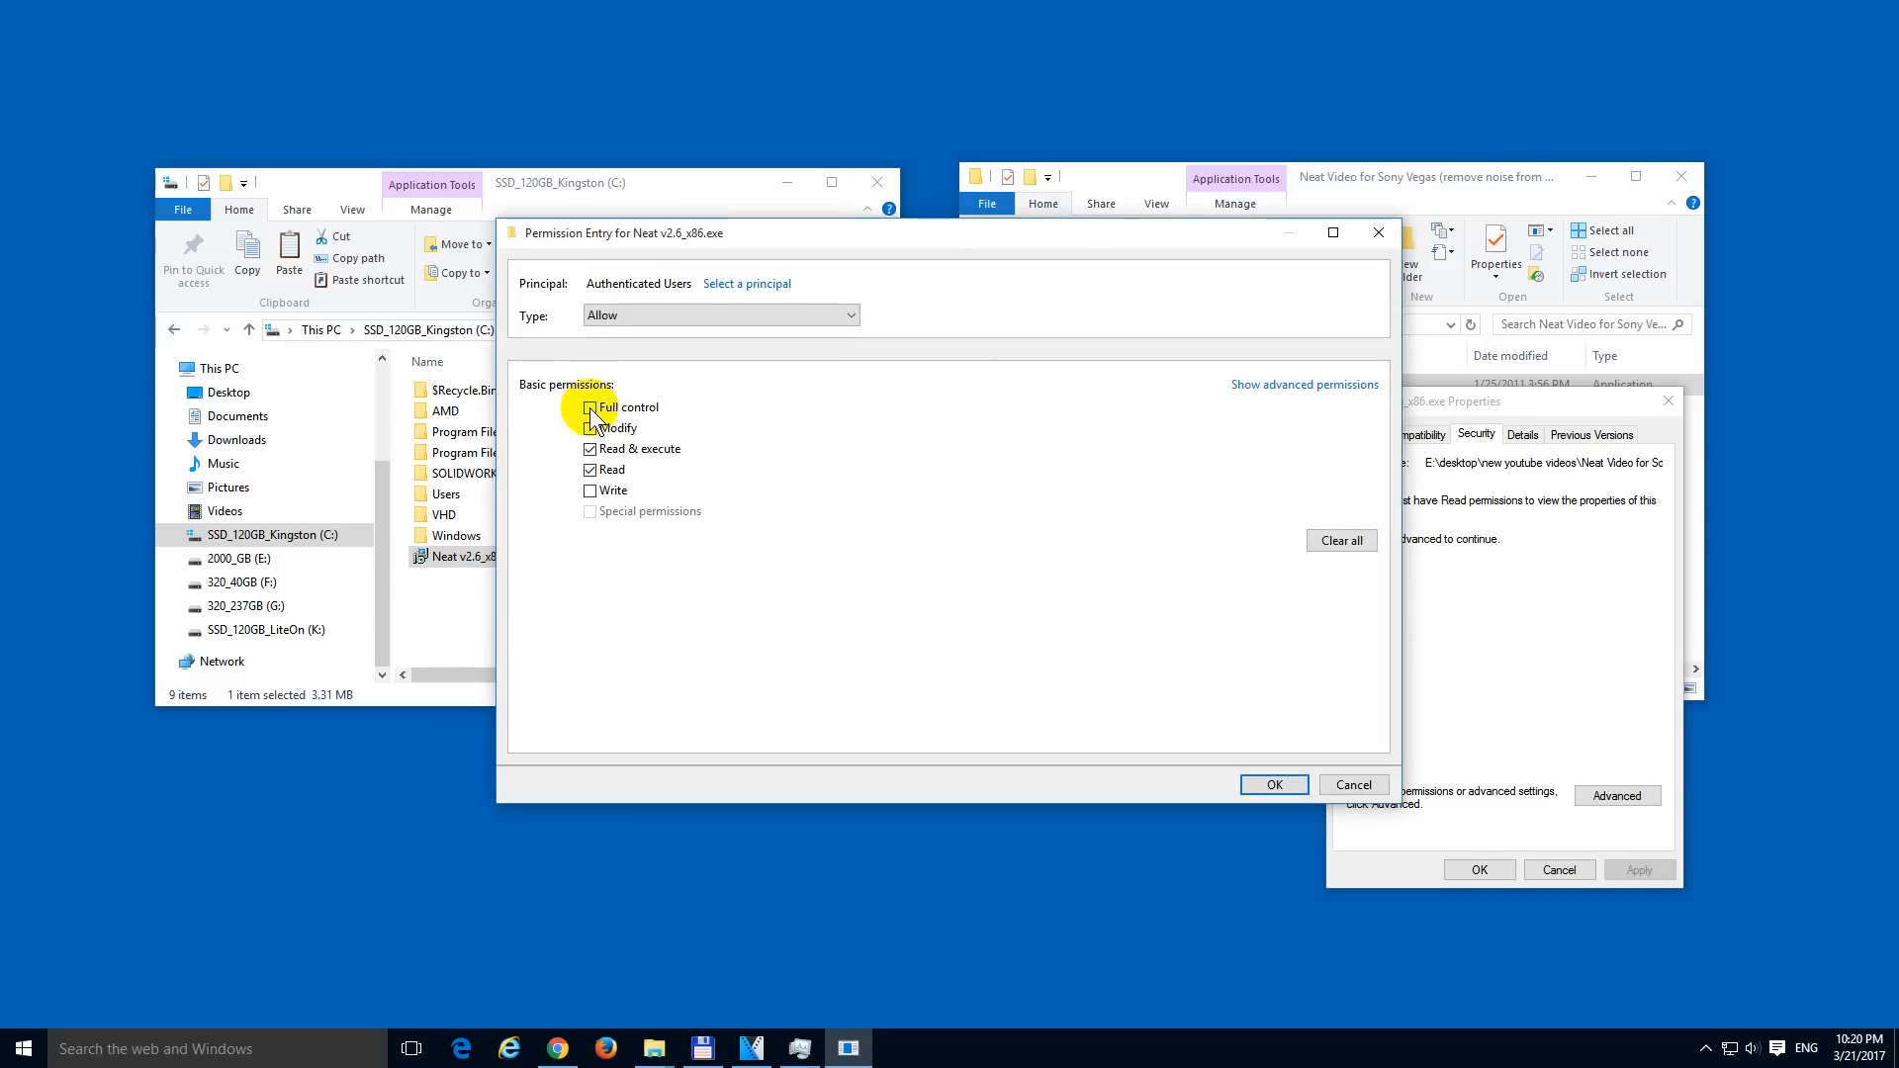
click(590, 407)
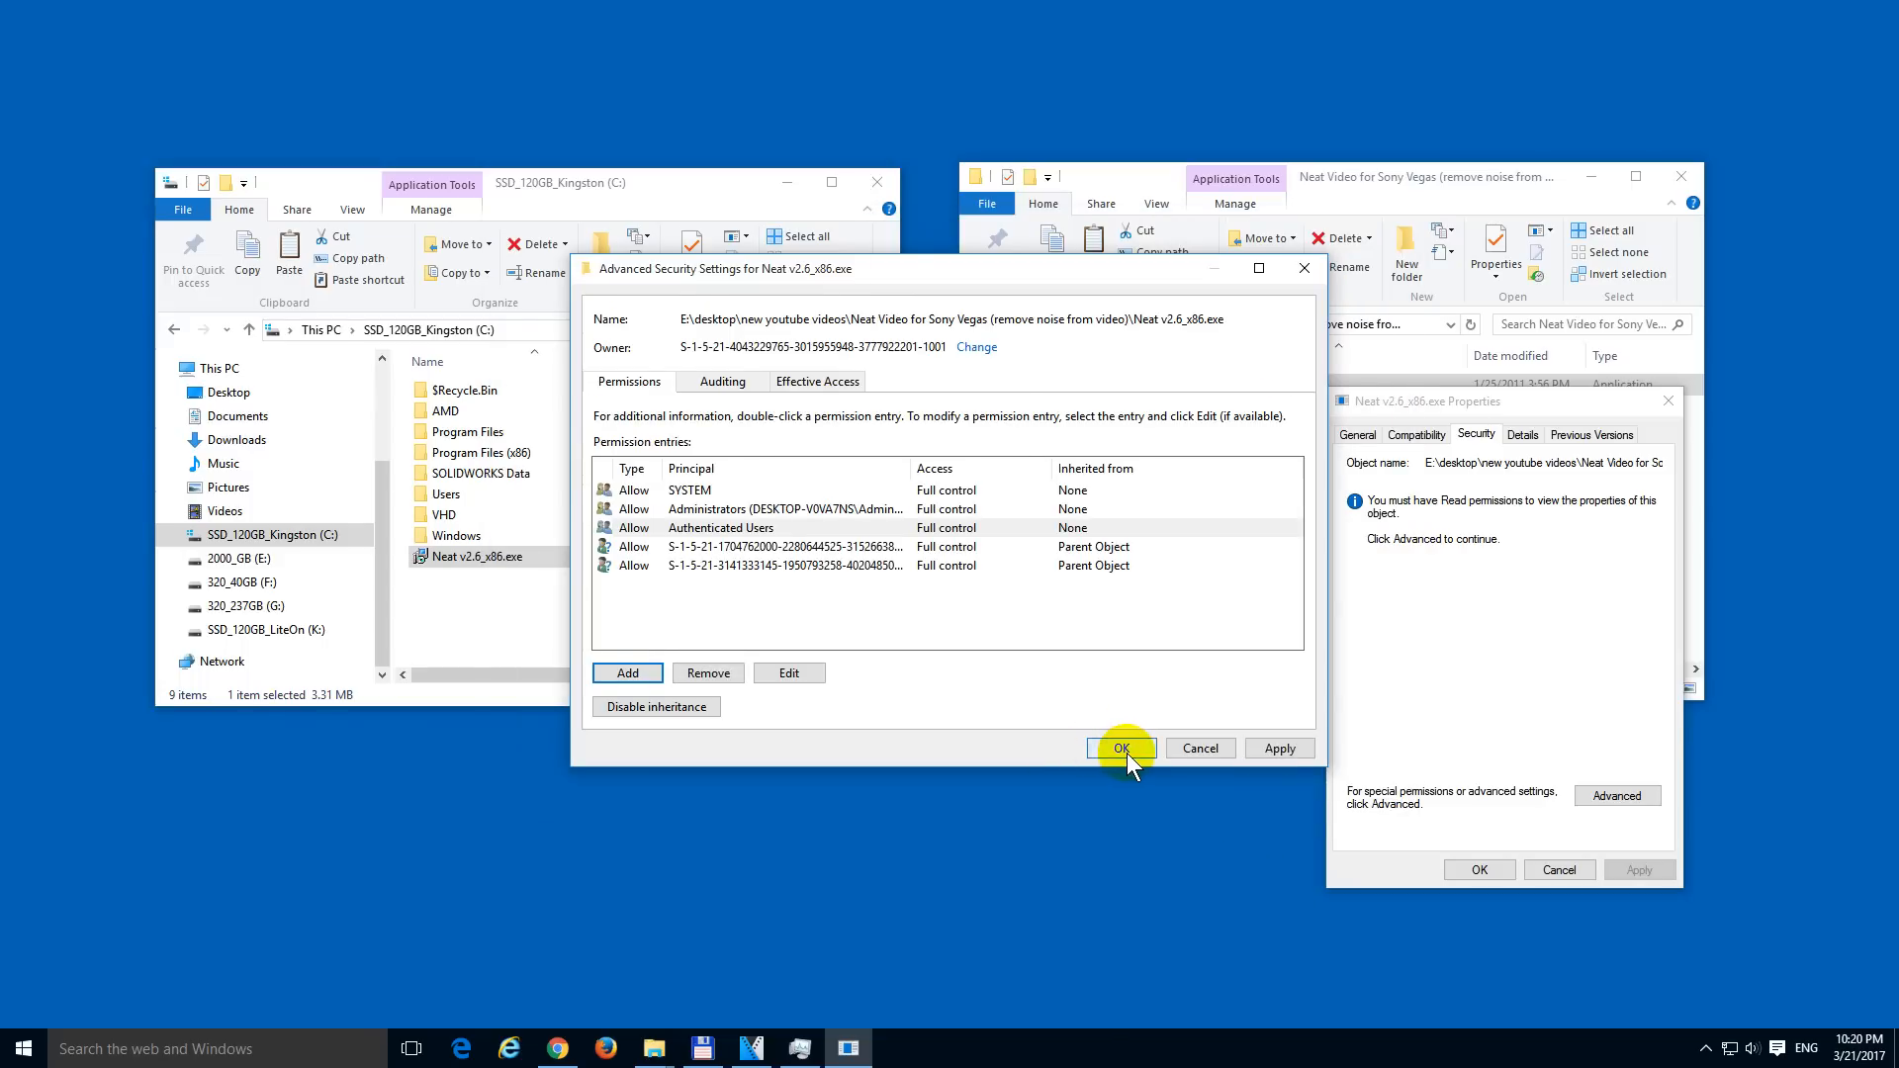
Step: Save the permissions, close Properties, then launch the original installer and exit its setup wizard
click(1117, 748)
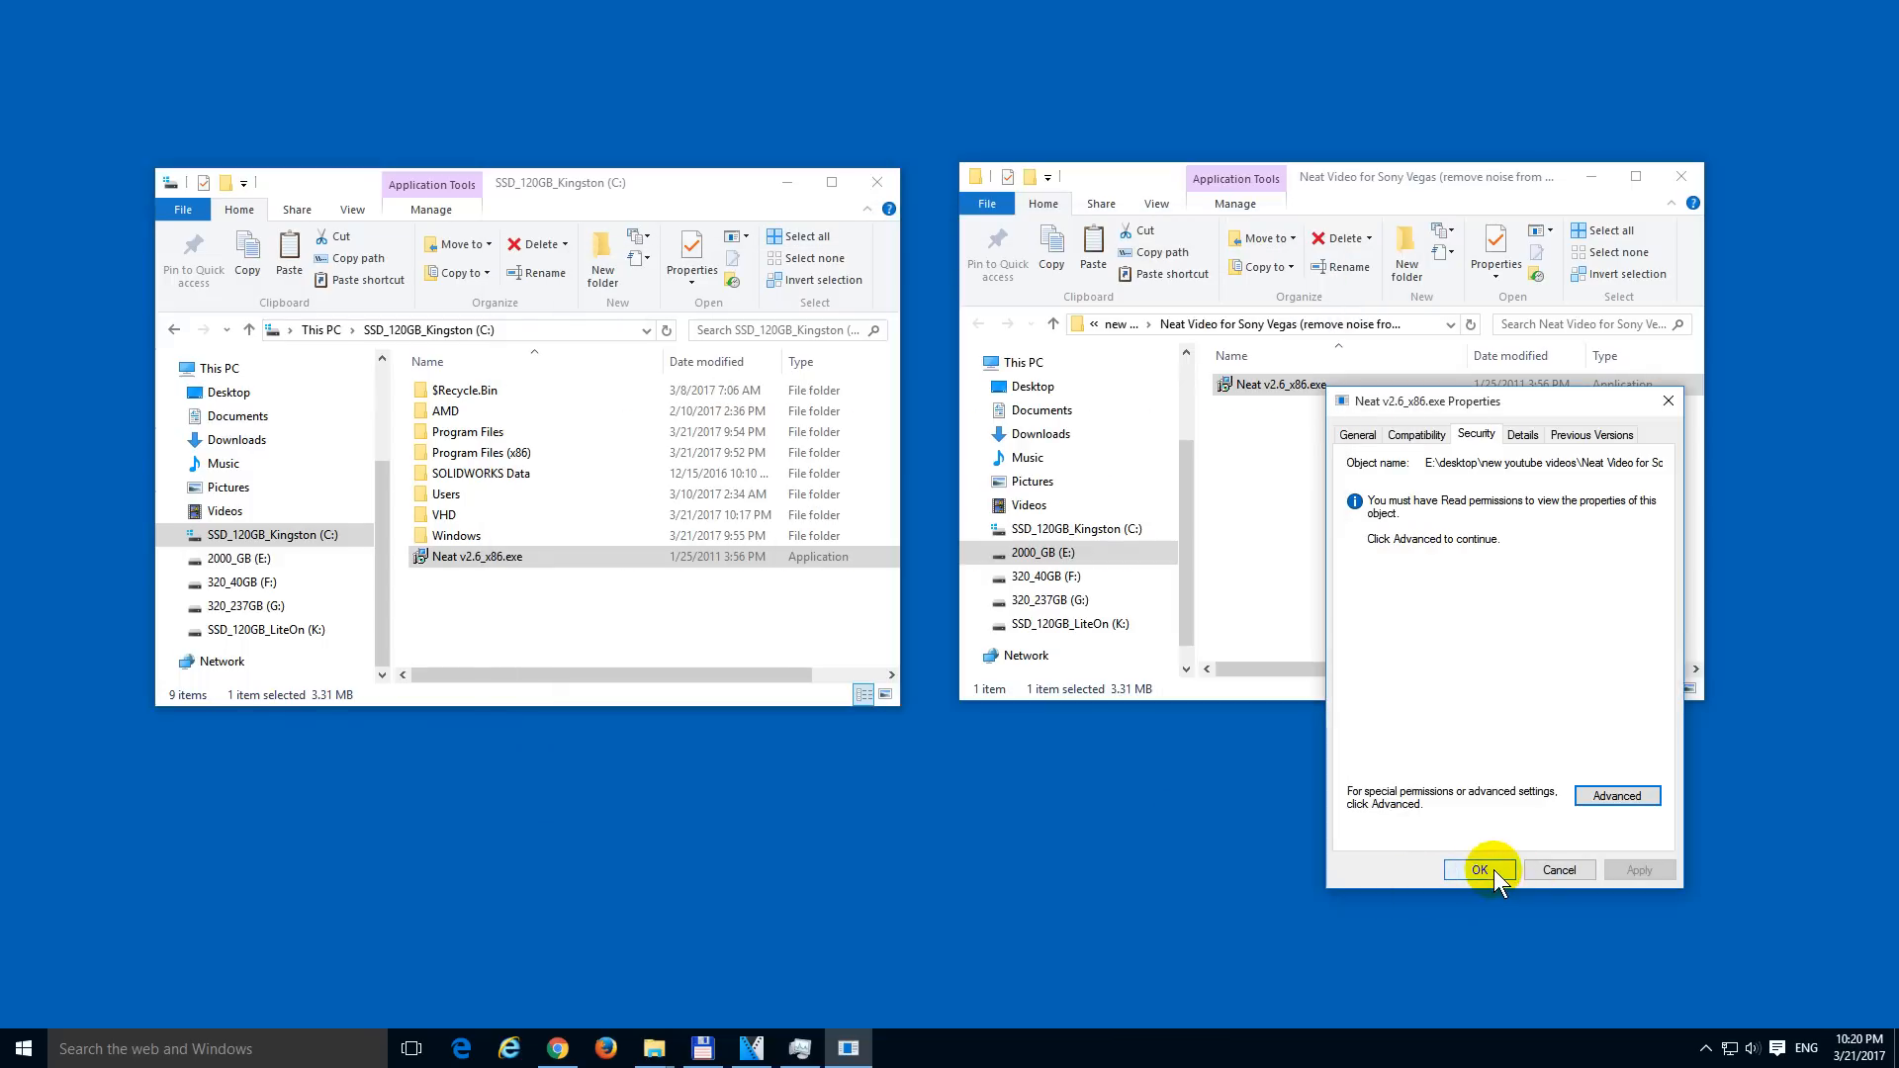
click(1478, 870)
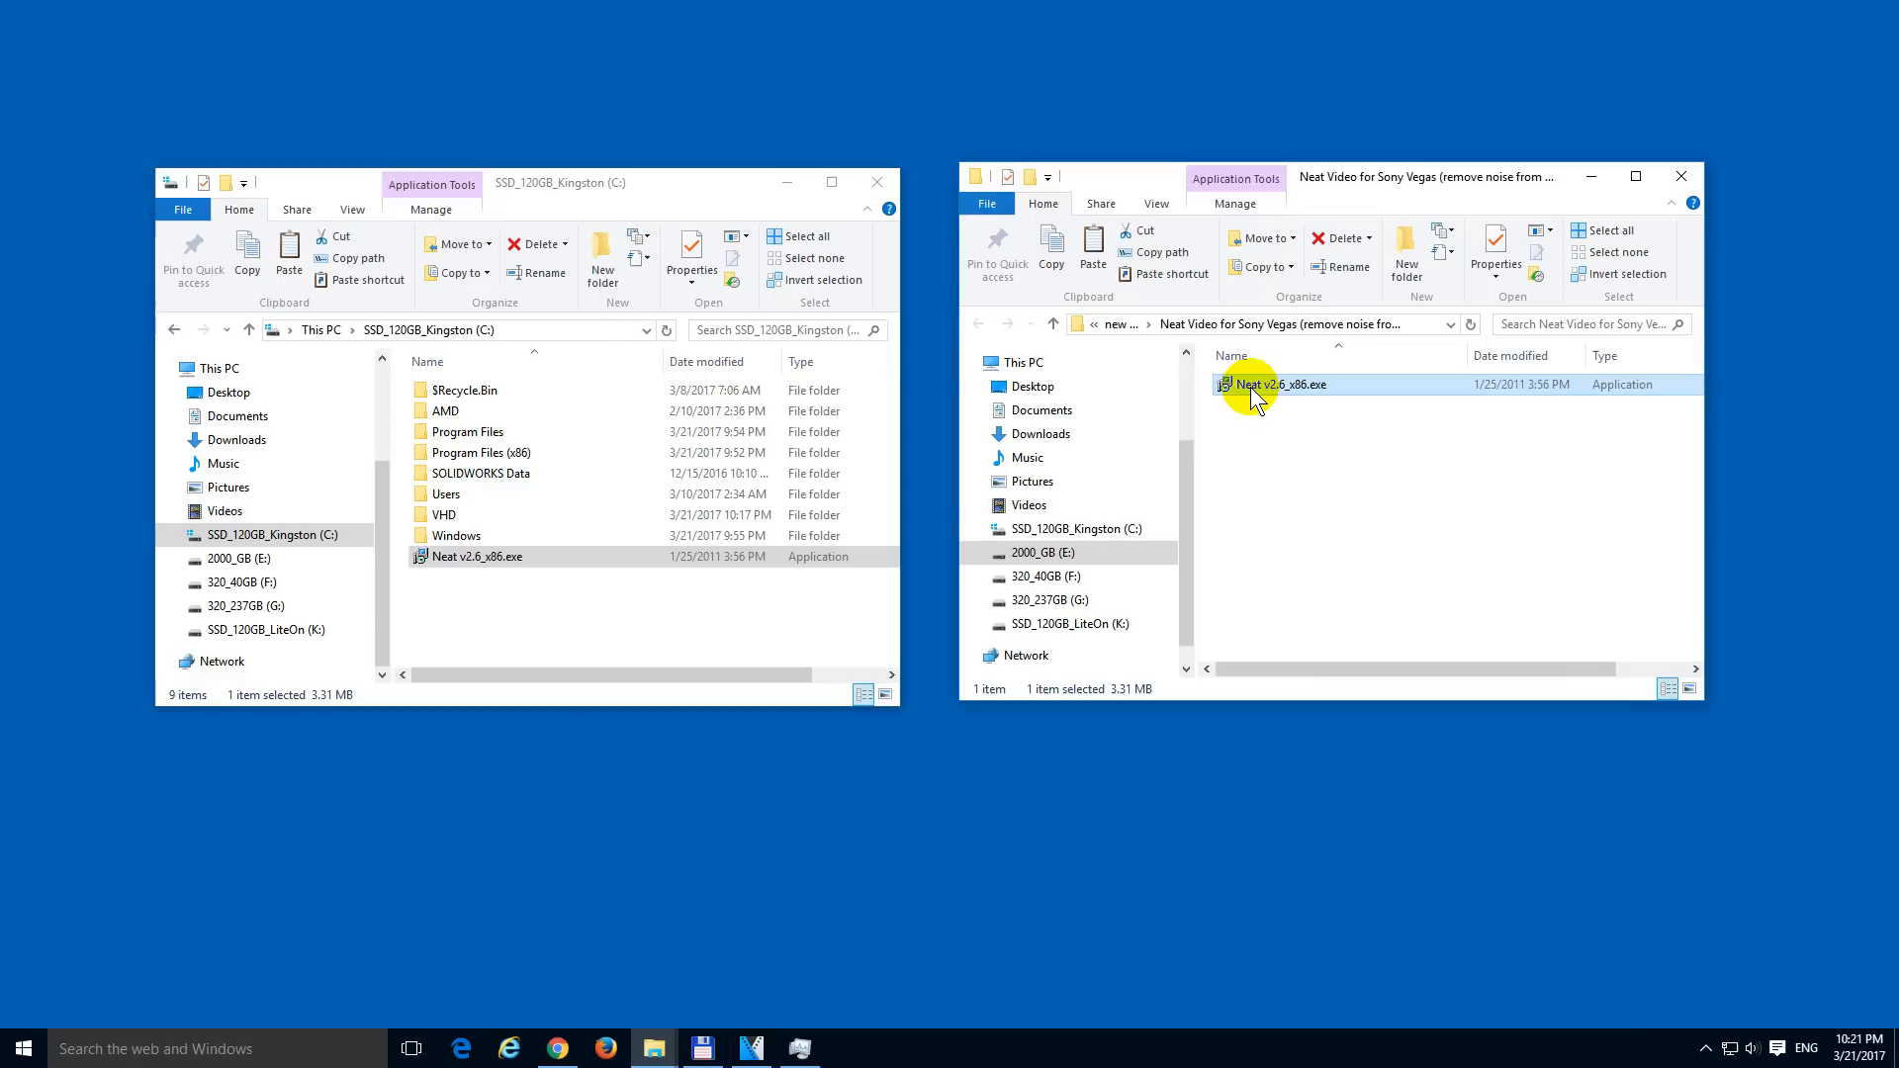
double_click(1275, 384)
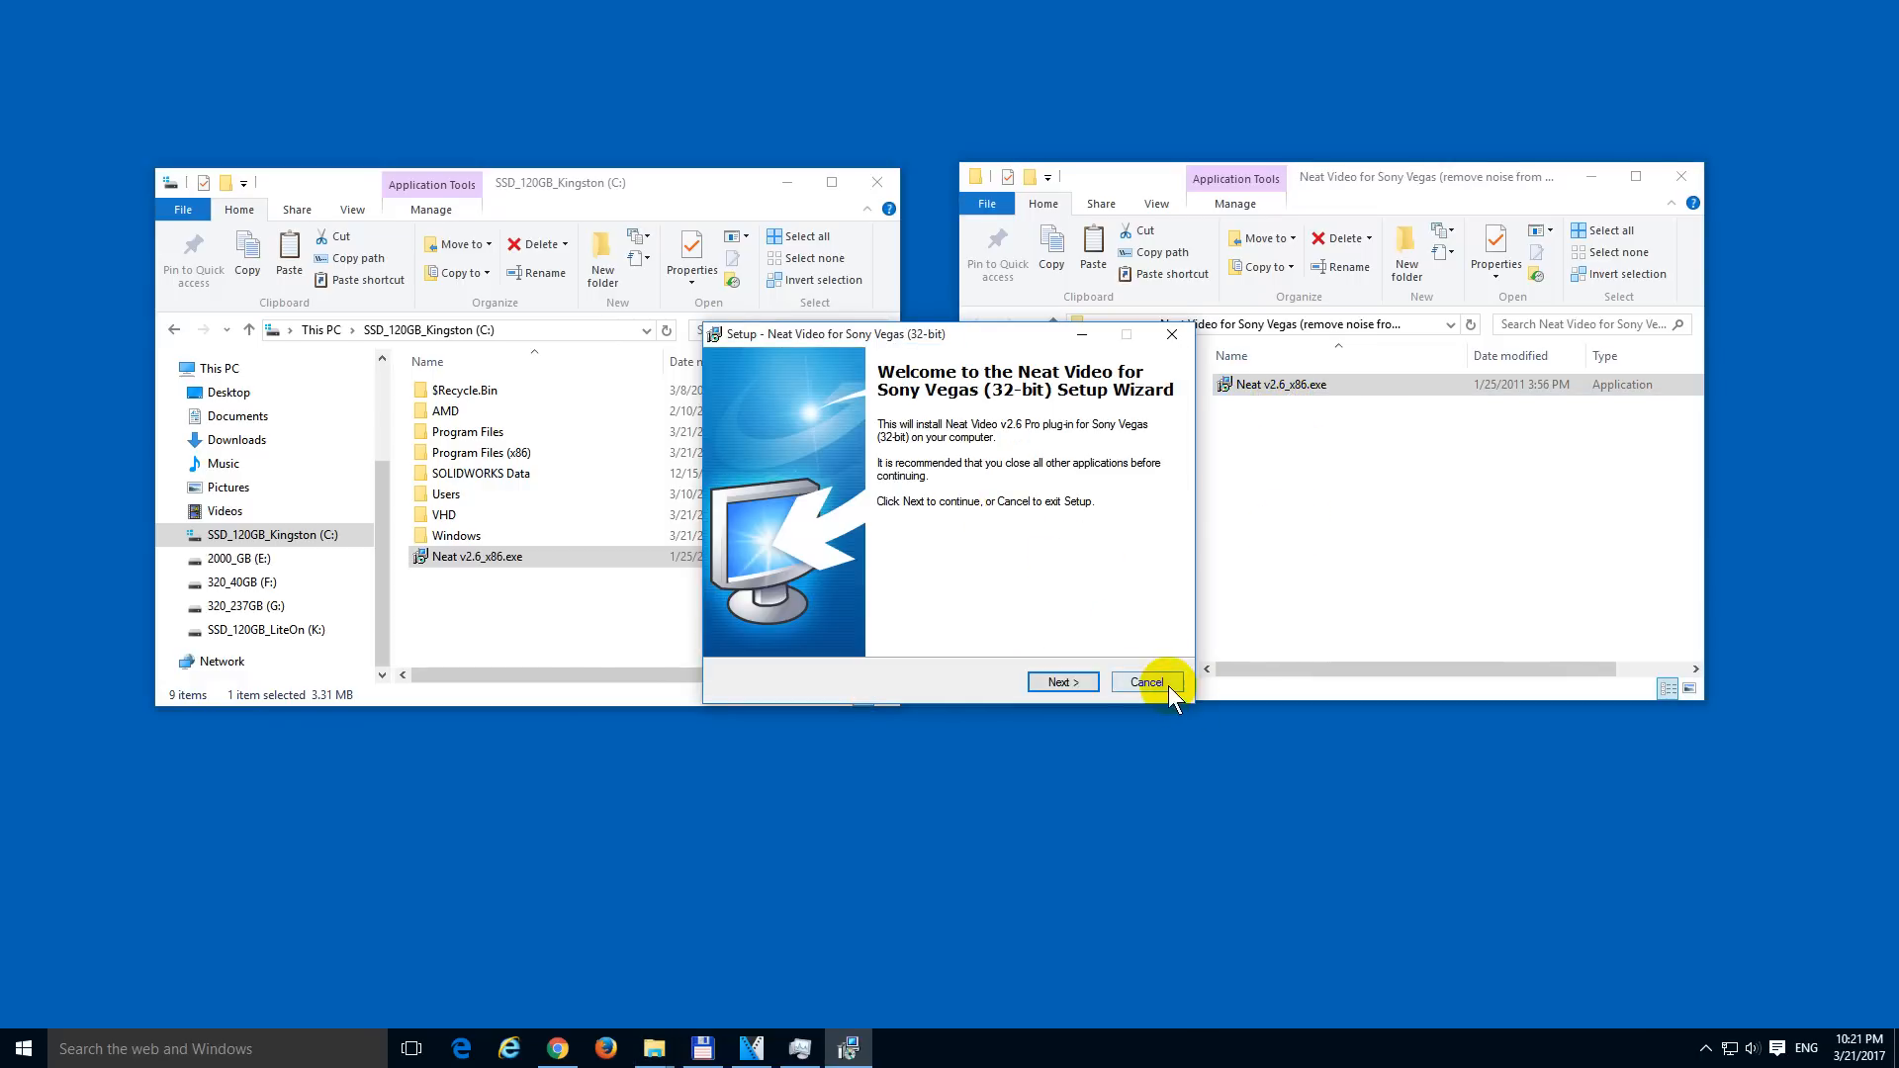
click(1144, 681)
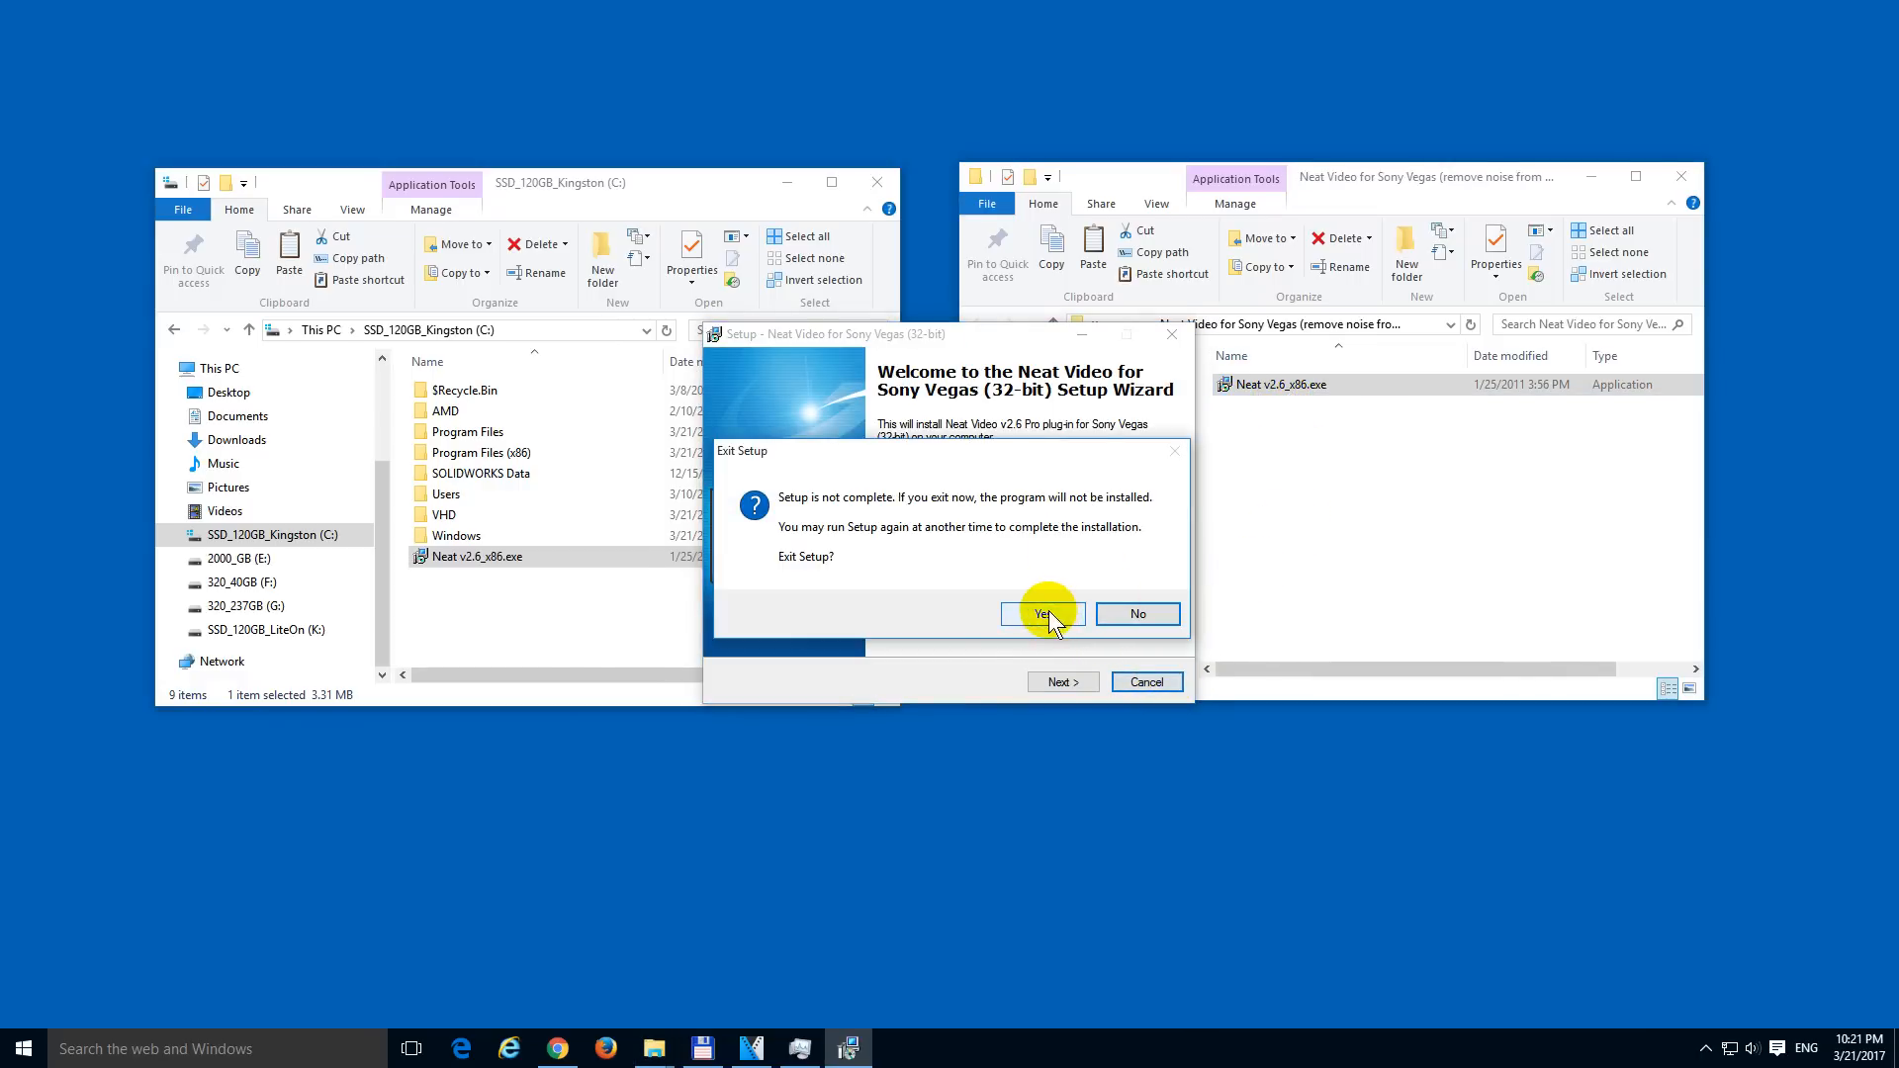
click(1040, 613)
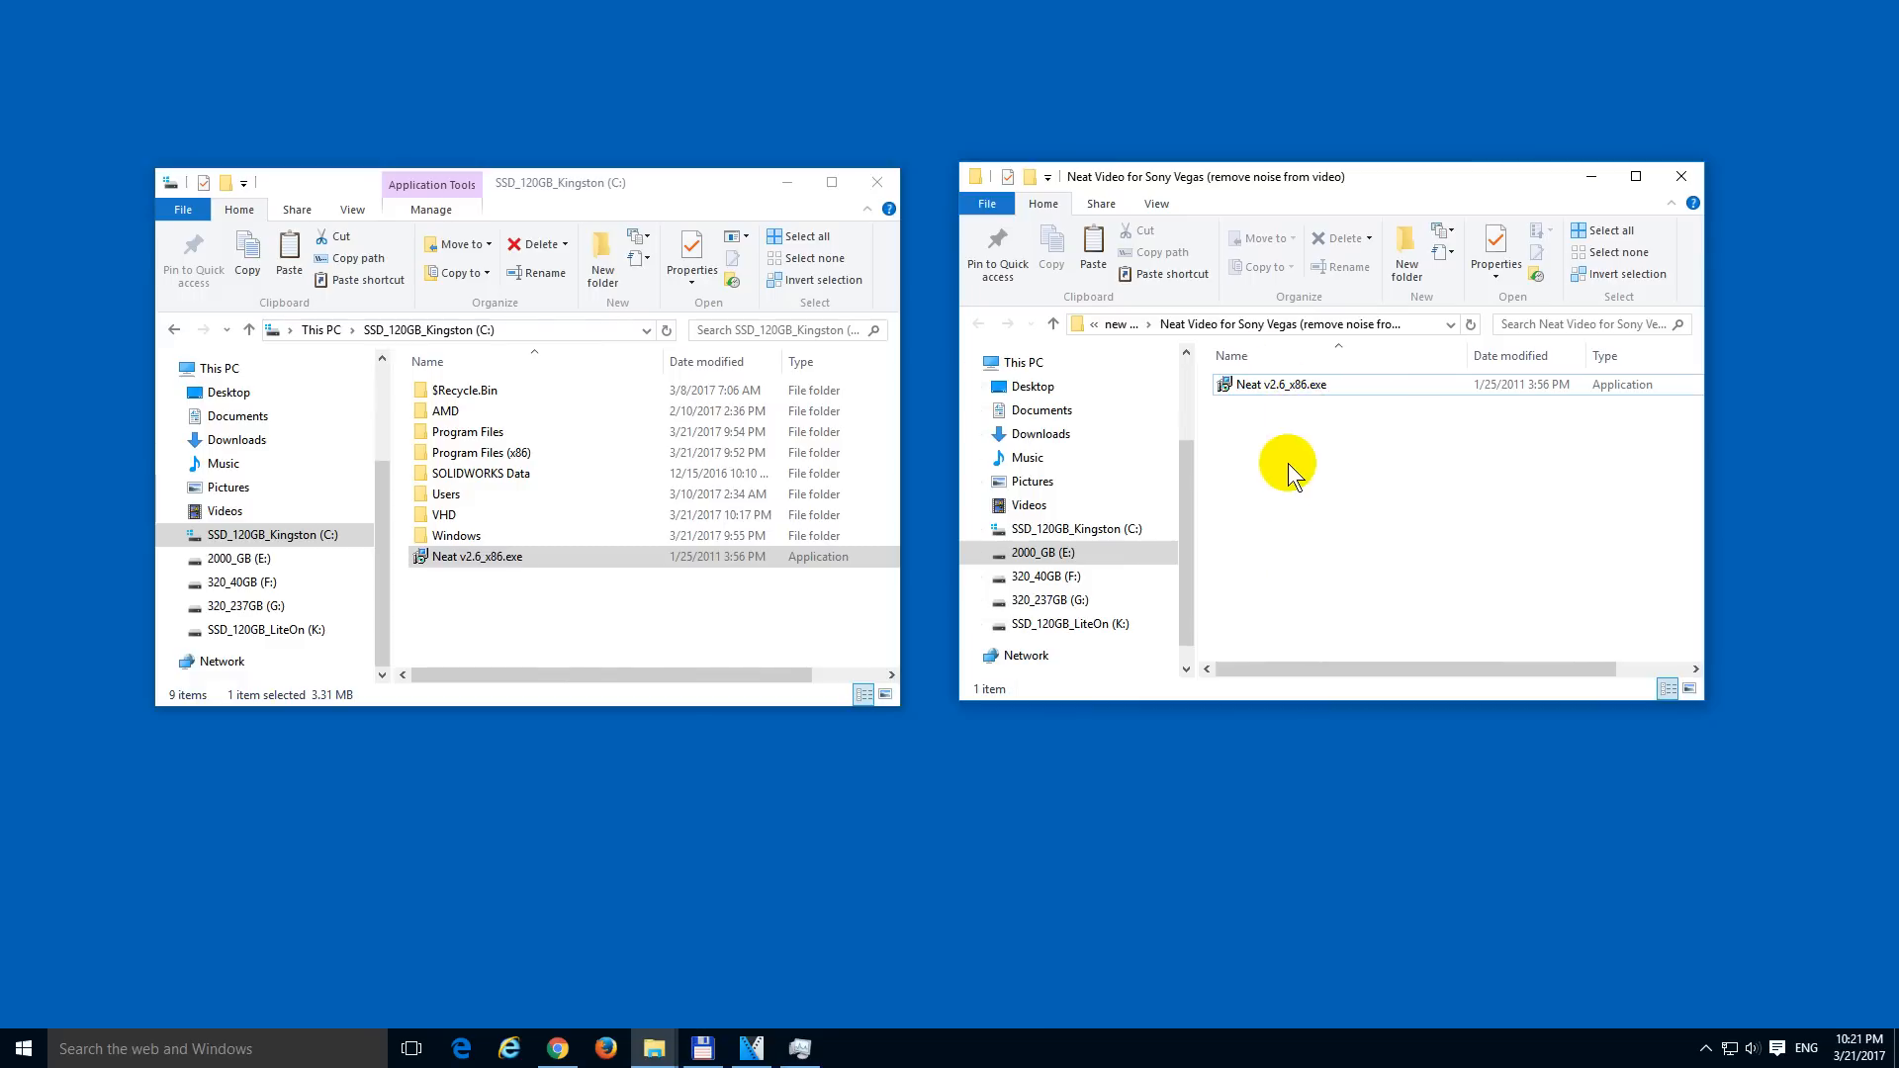